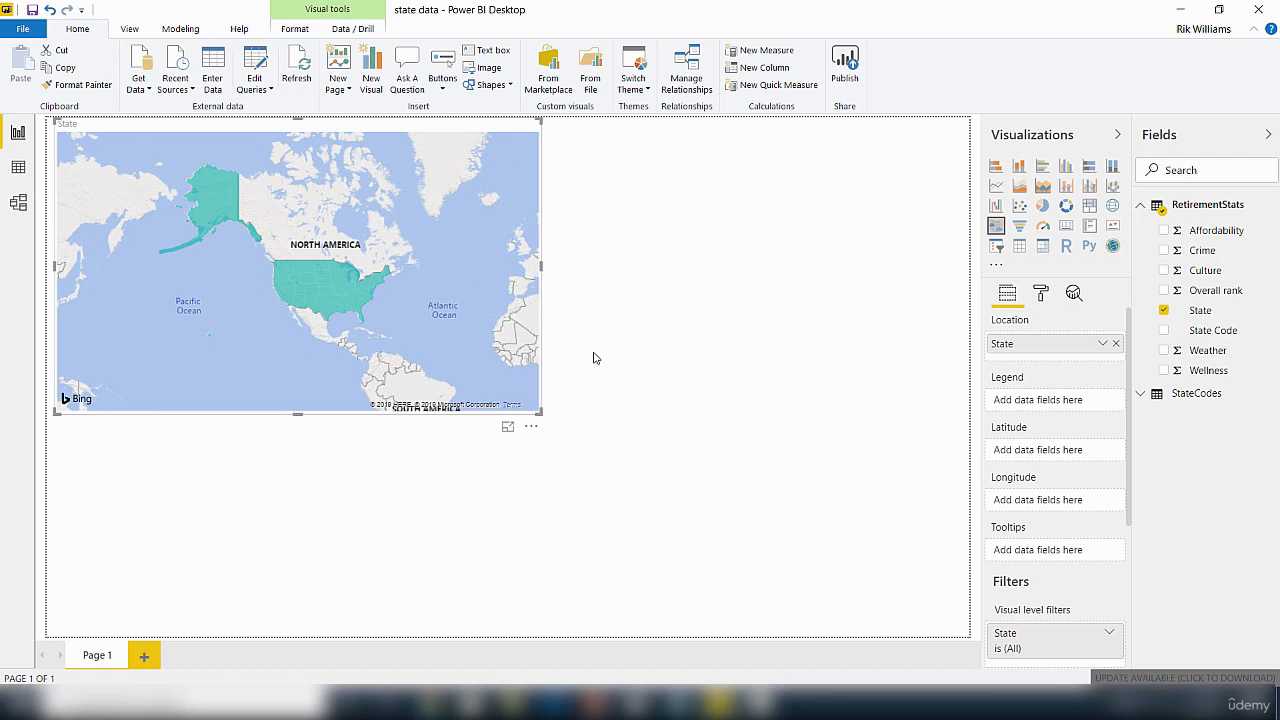
mouse_move(316, 272)
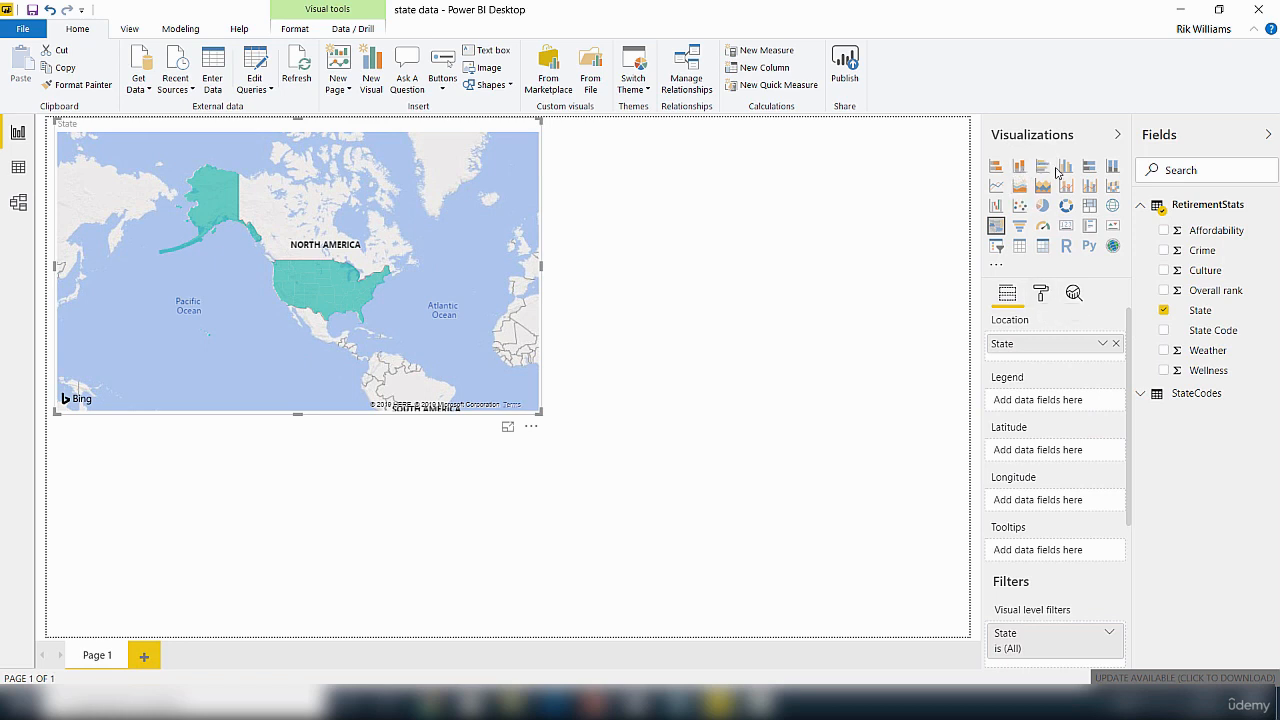
mouse_move(1040, 292)
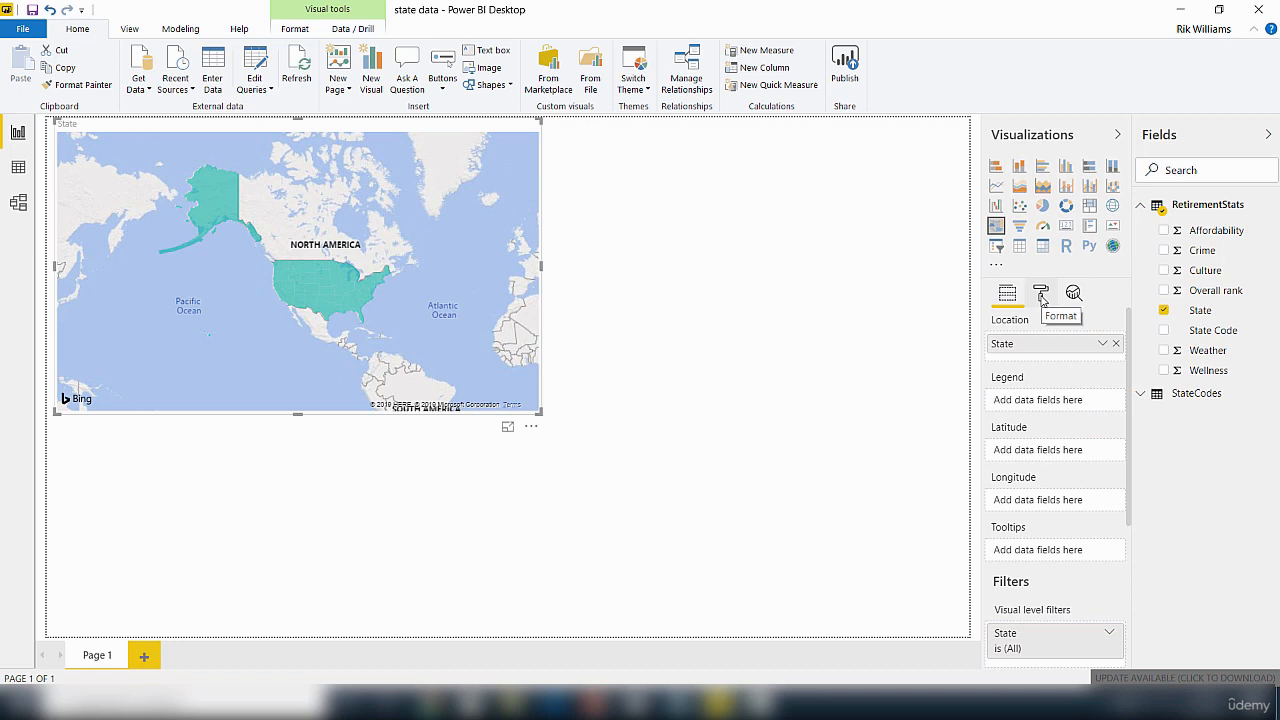
Change the filled map's default data colour from teal to red via Data colors.
click(1040, 292)
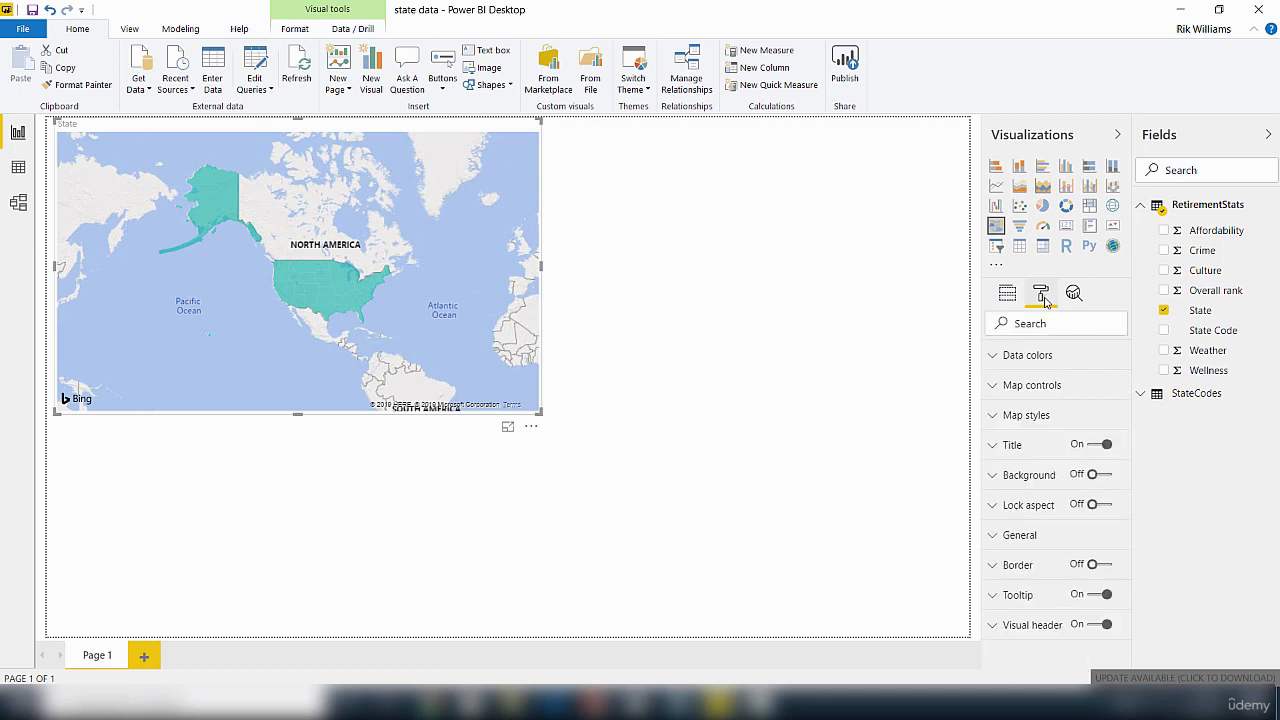
mouse_move(1024, 414)
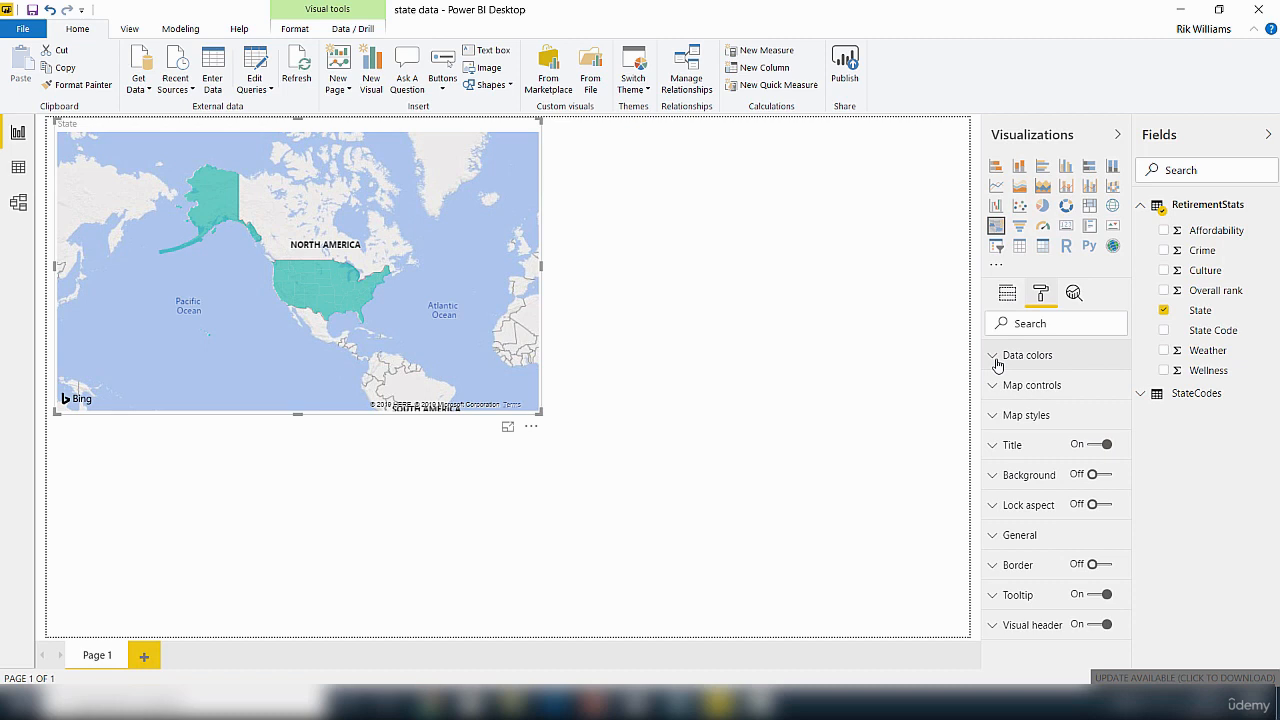
click(994, 356)
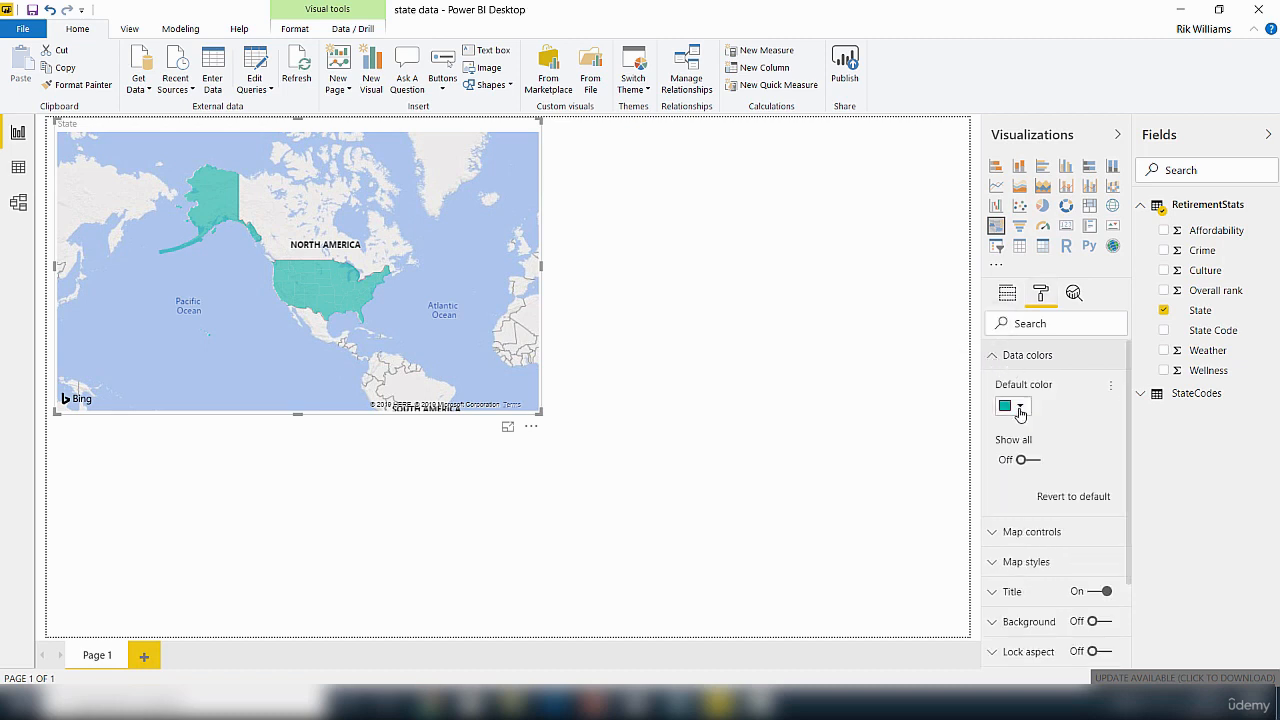
click(1020, 406)
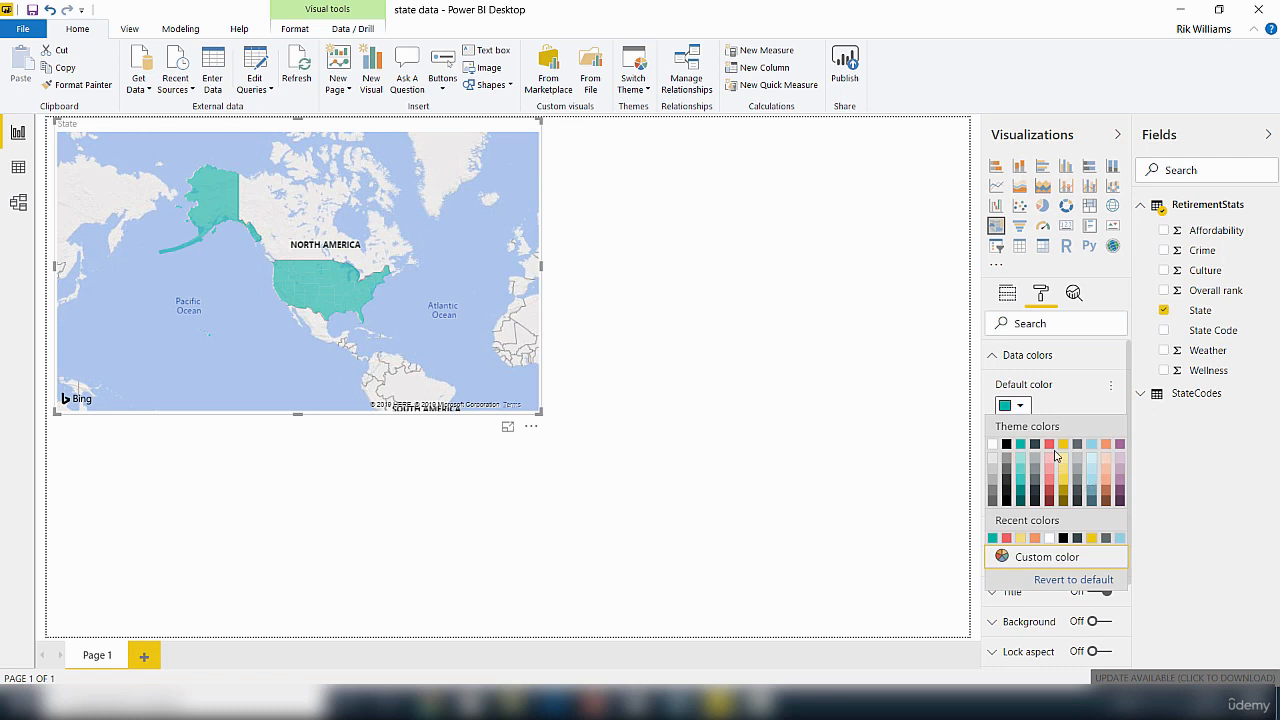
click(1064, 444)
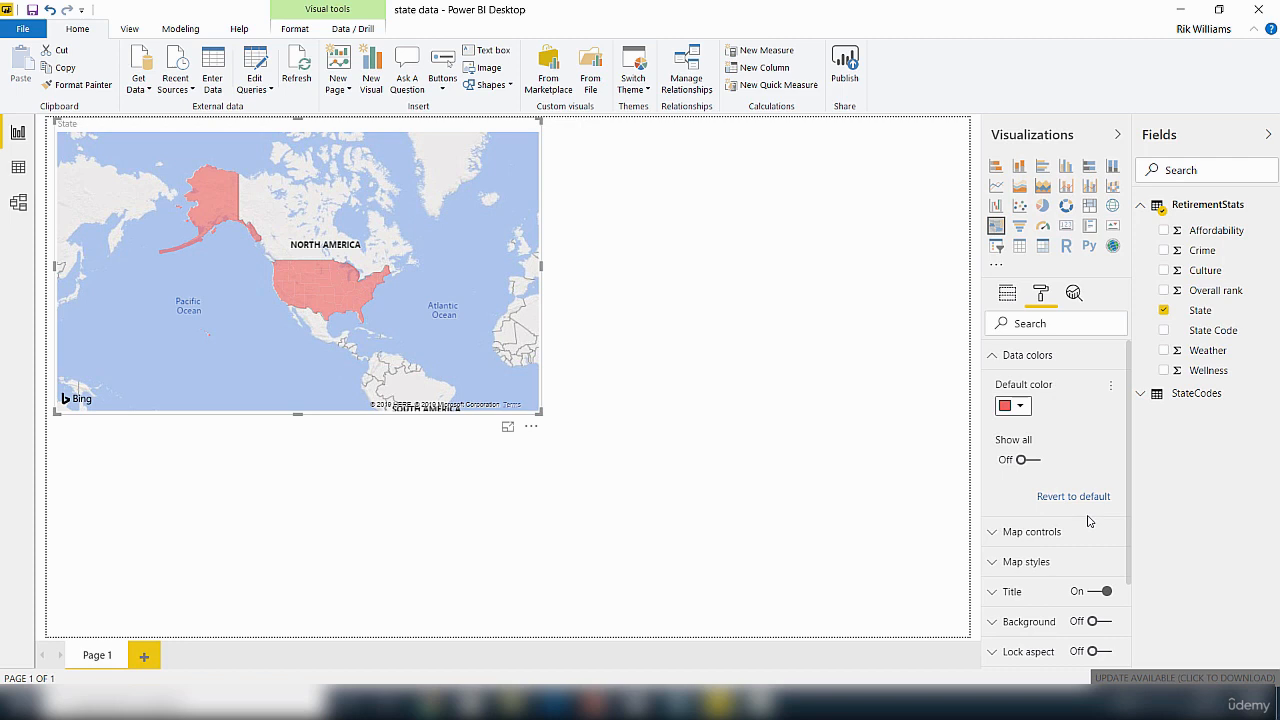
mouse_move(1072, 500)
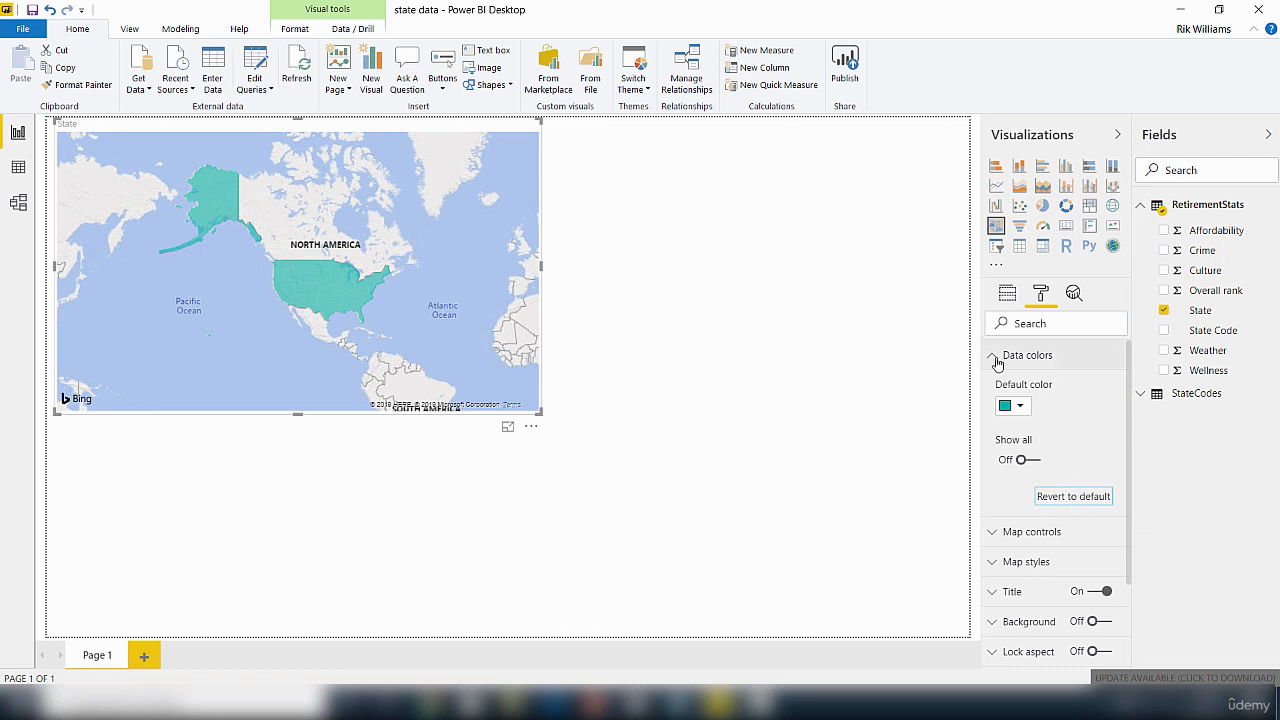
Collapse Data colors and switch back to the map's Fields pane with State as location.
click(992, 356)
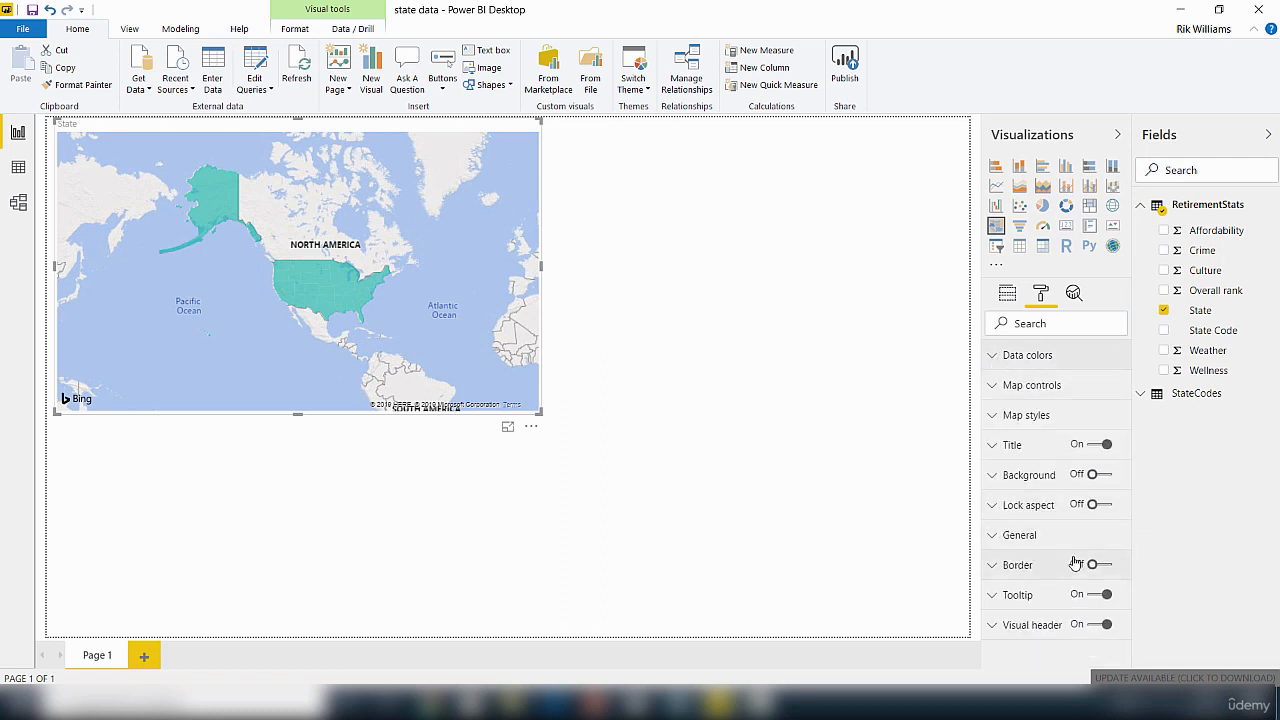
click(1106, 564)
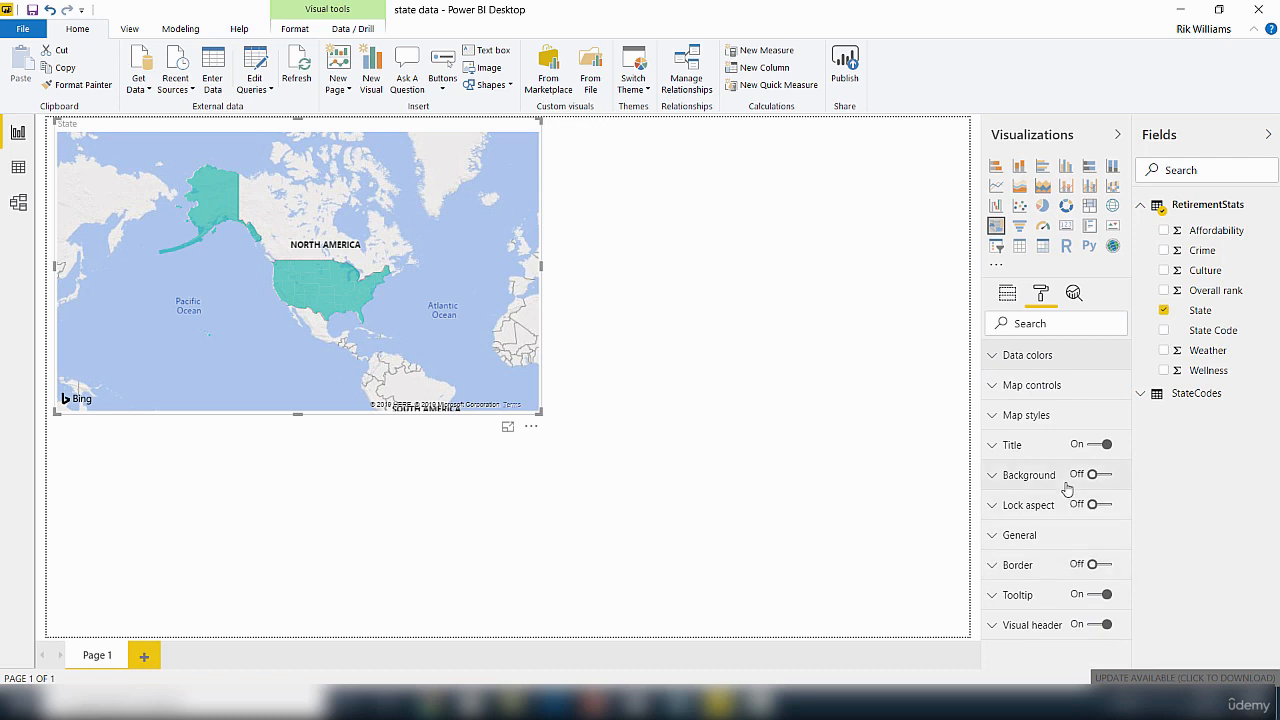
mouse_move(836, 380)
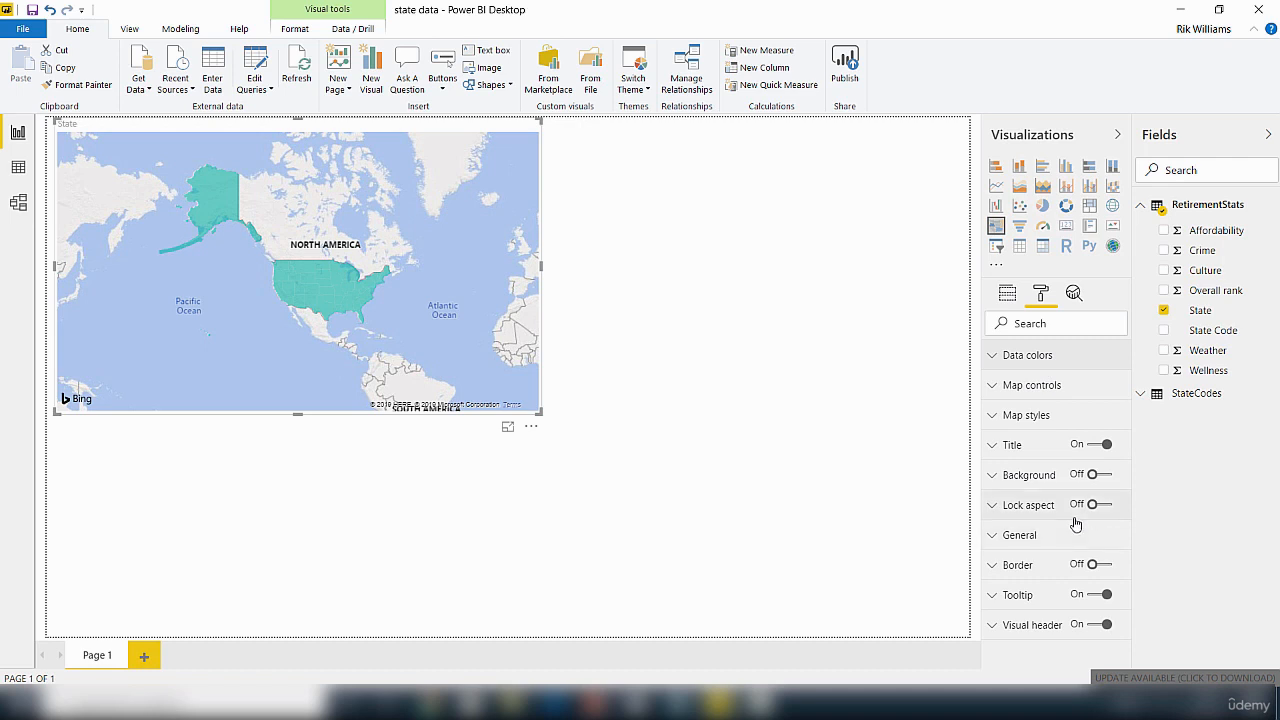
click(1008, 292)
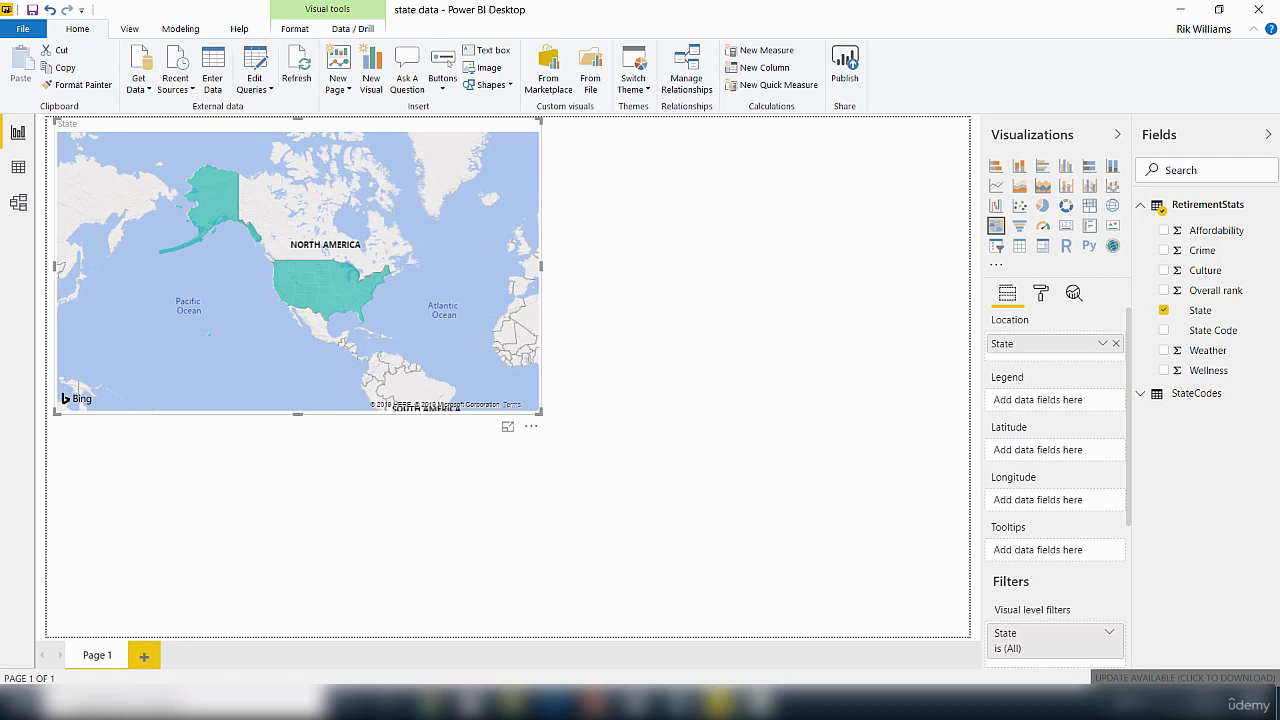
mouse_move(832, 640)
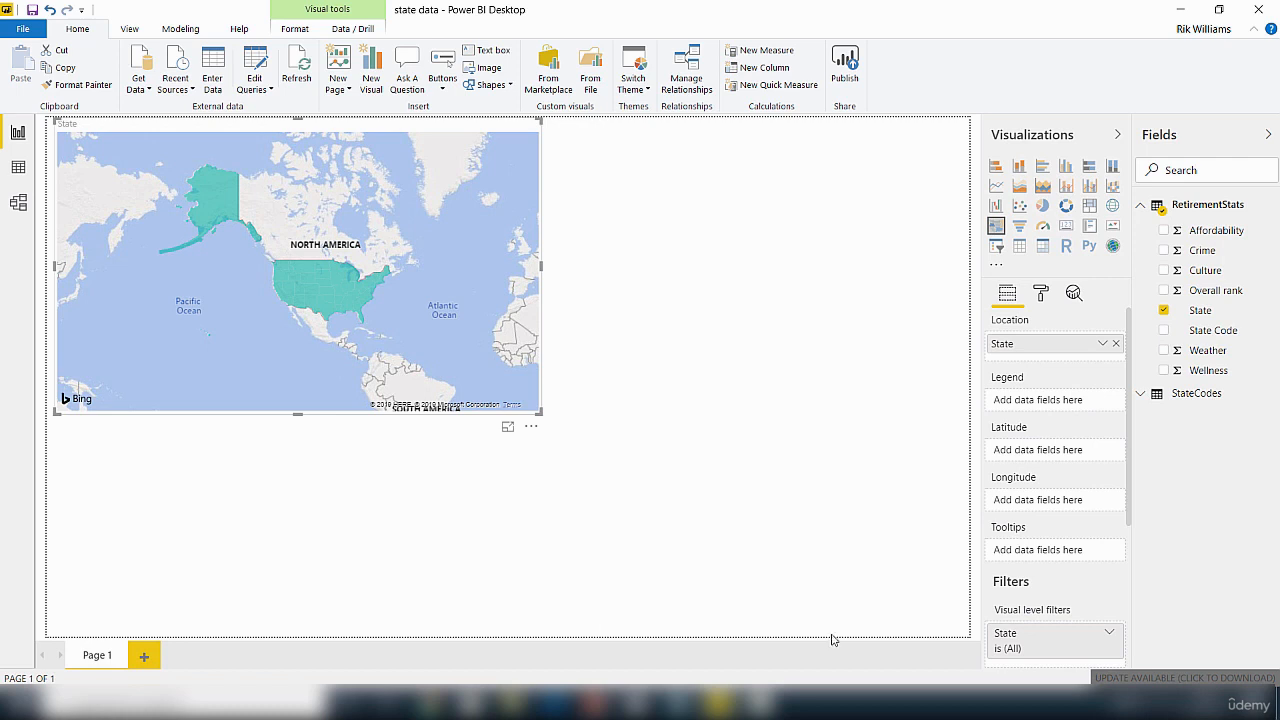
mouse_move(780, 612)
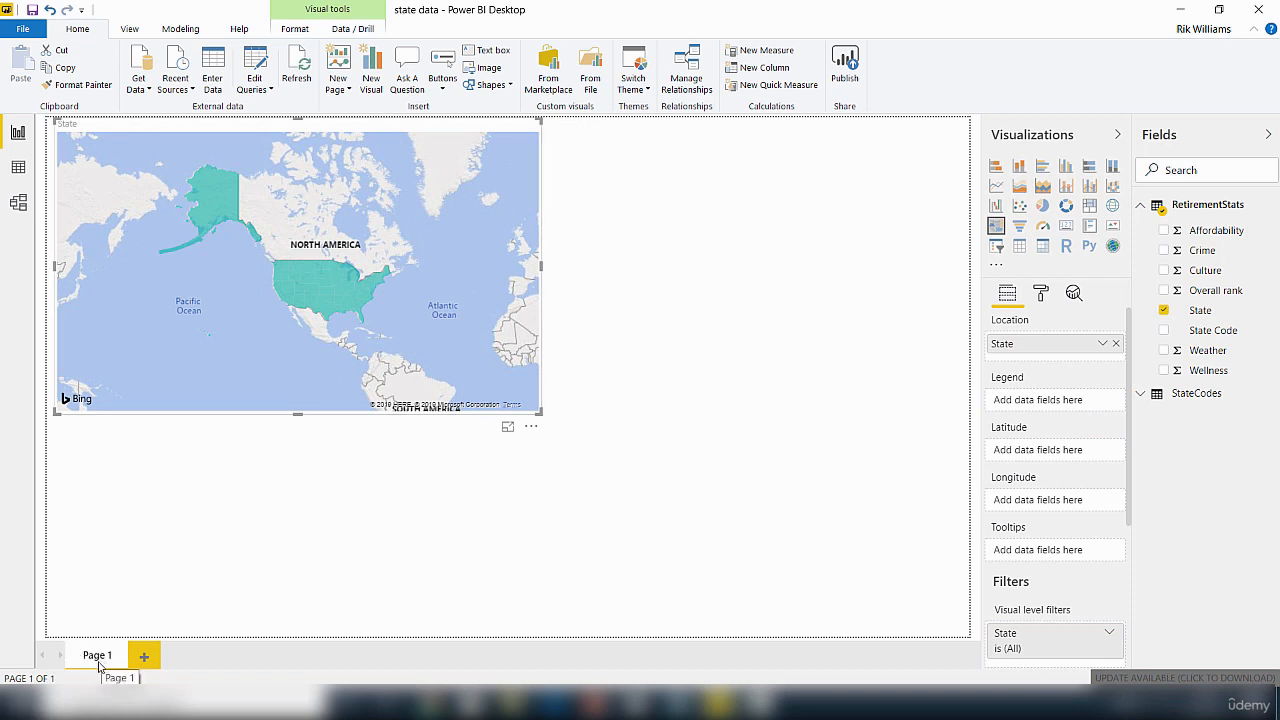
mouse_move(728, 408)
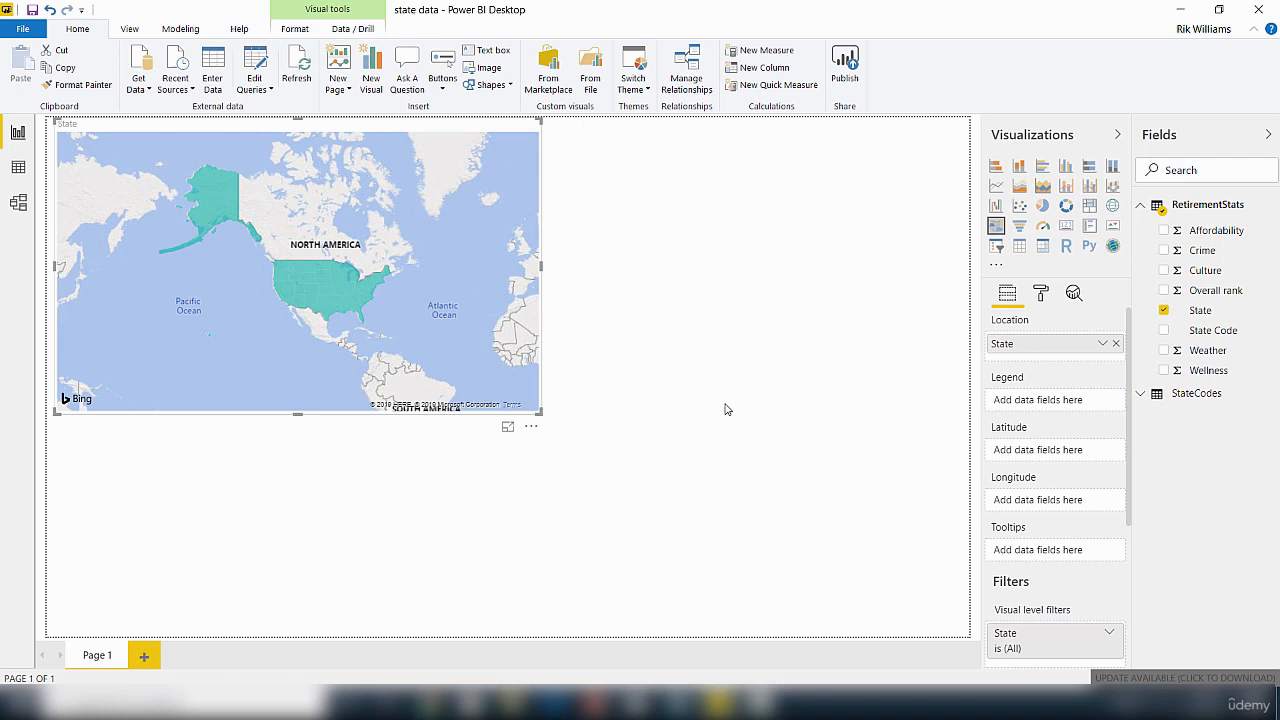
mouse_move(782, 496)
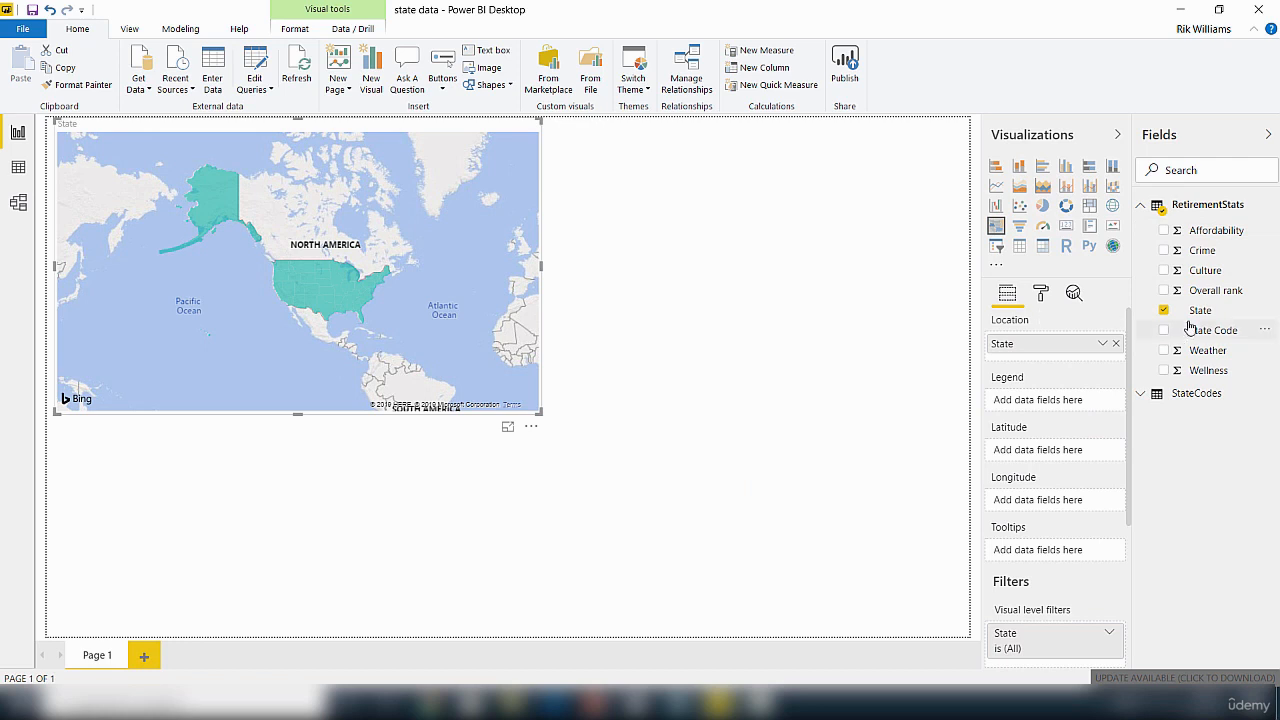
mouse_move(1152, 314)
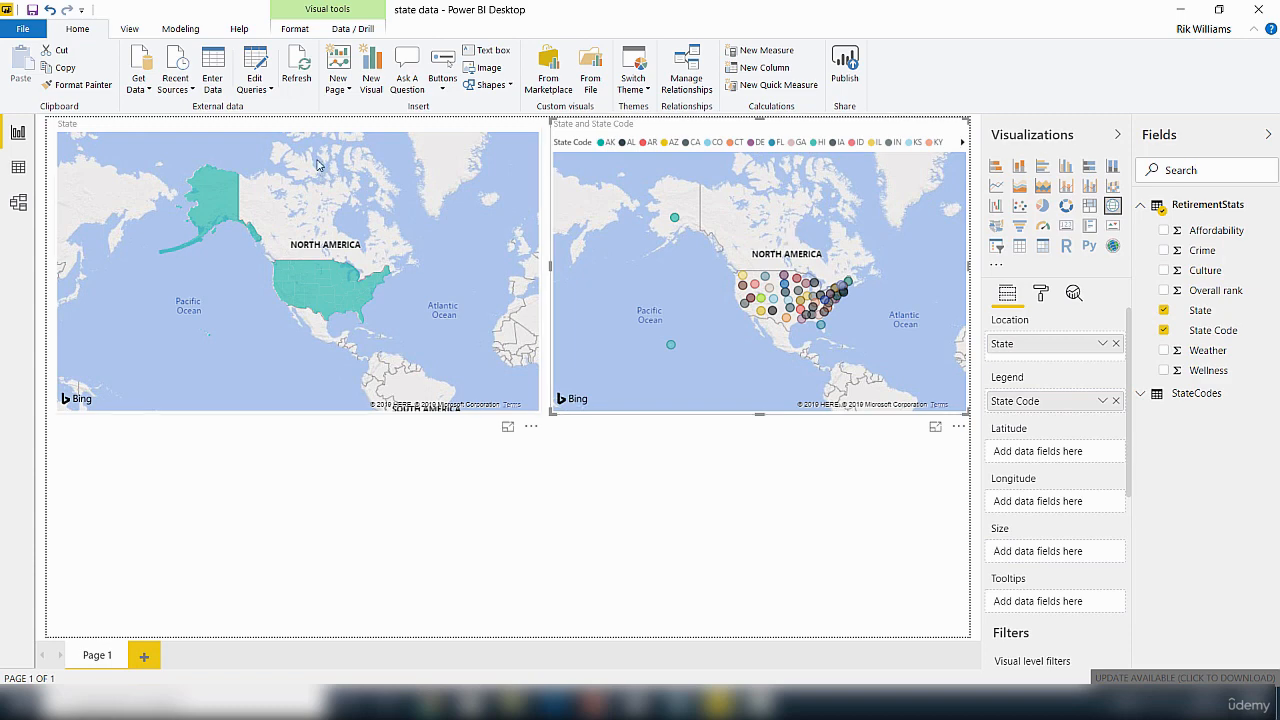
mouse_move(248, 200)
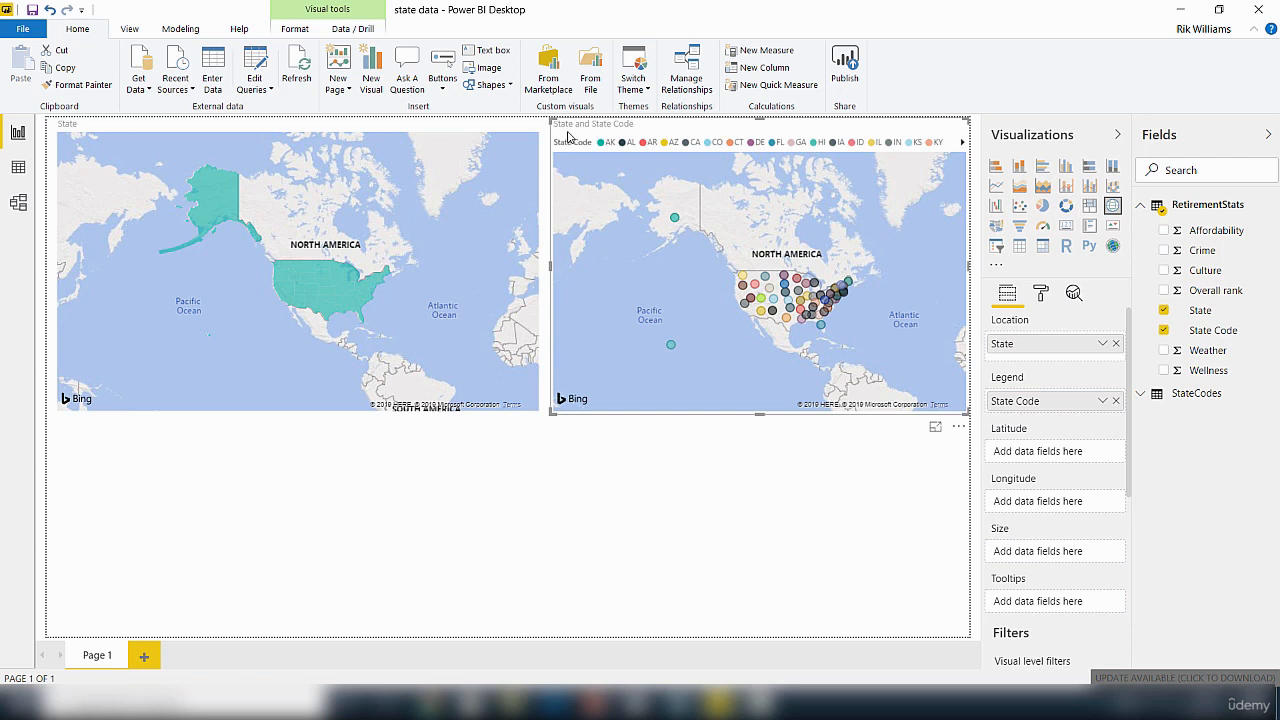
mouse_move(784, 252)
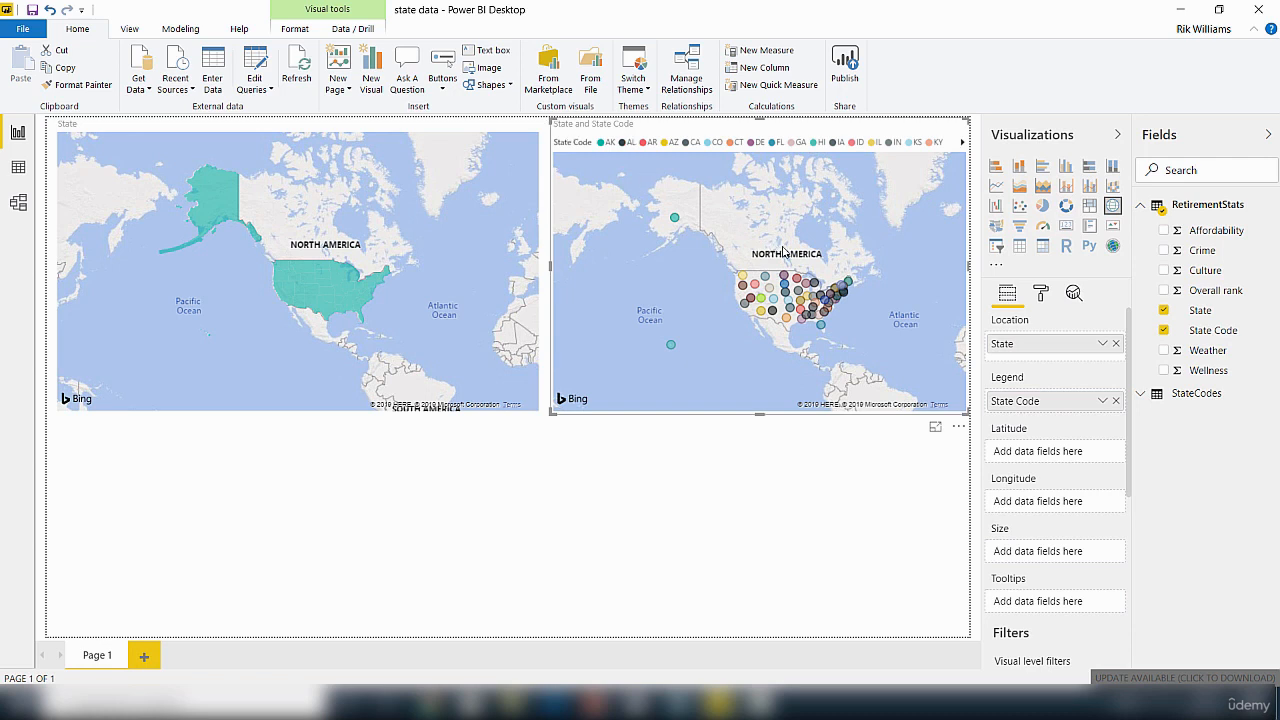
mouse_move(810, 290)
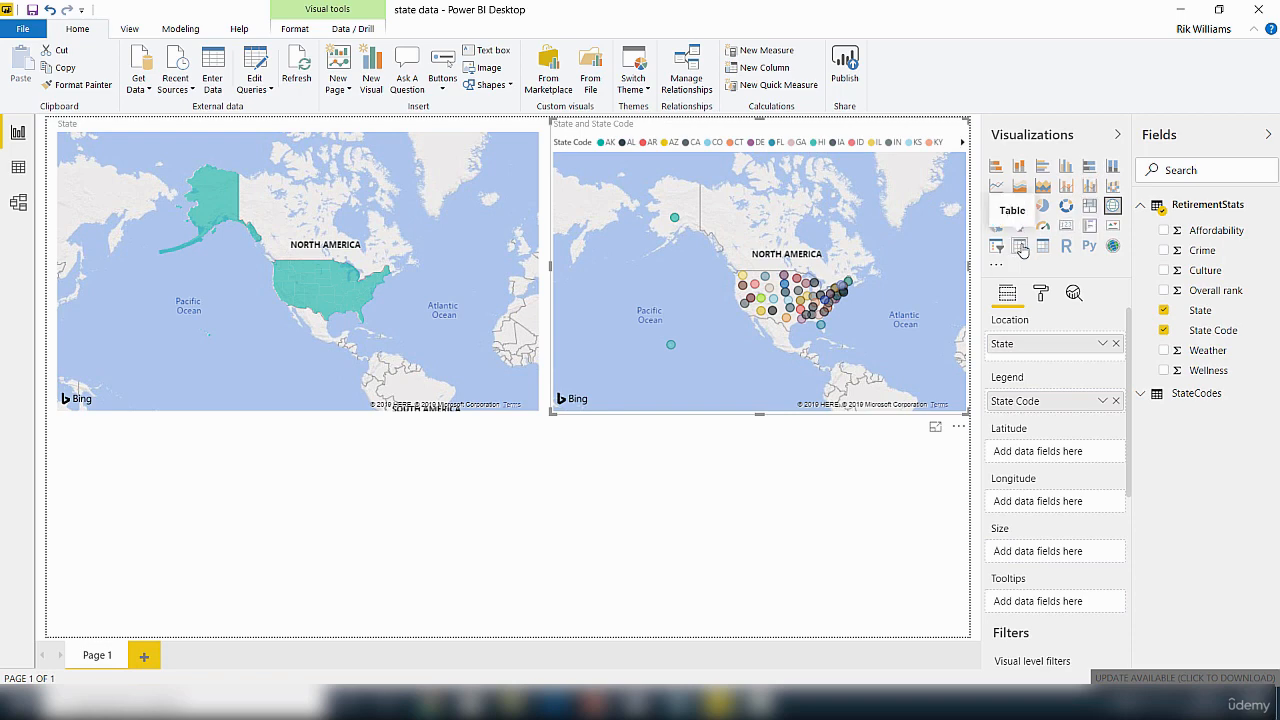
click(1020, 246)
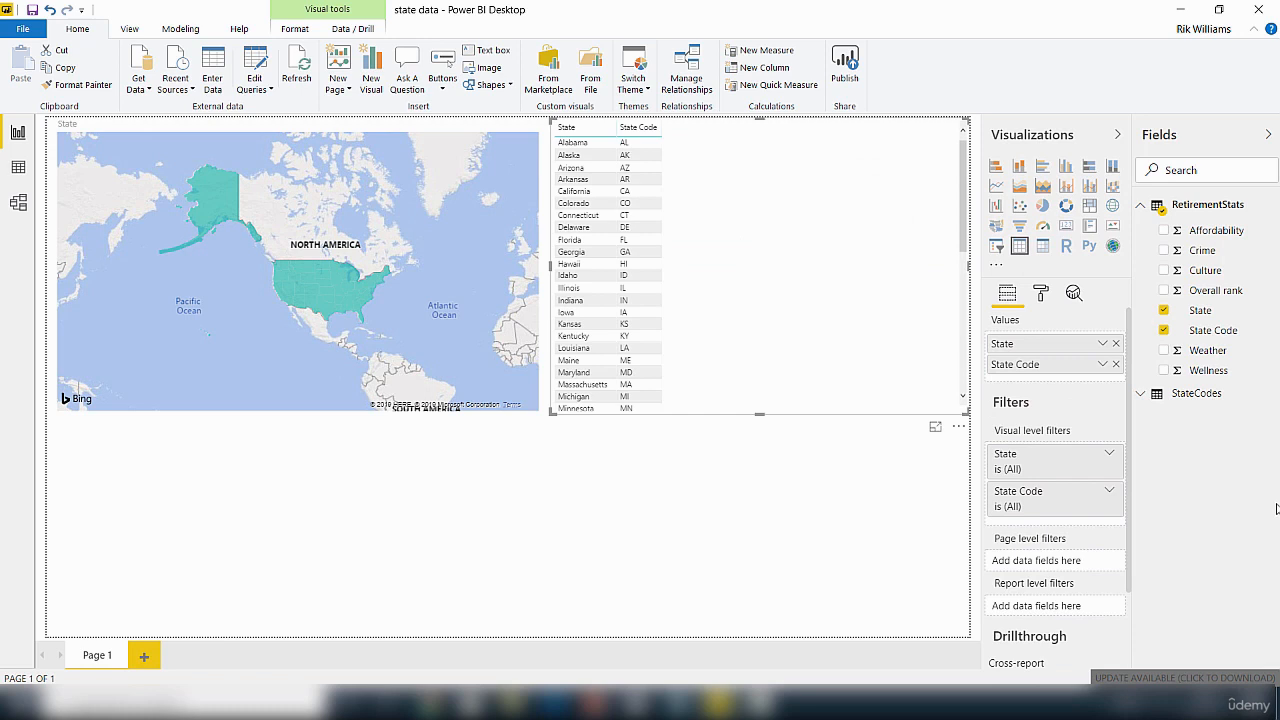
click(576, 156)
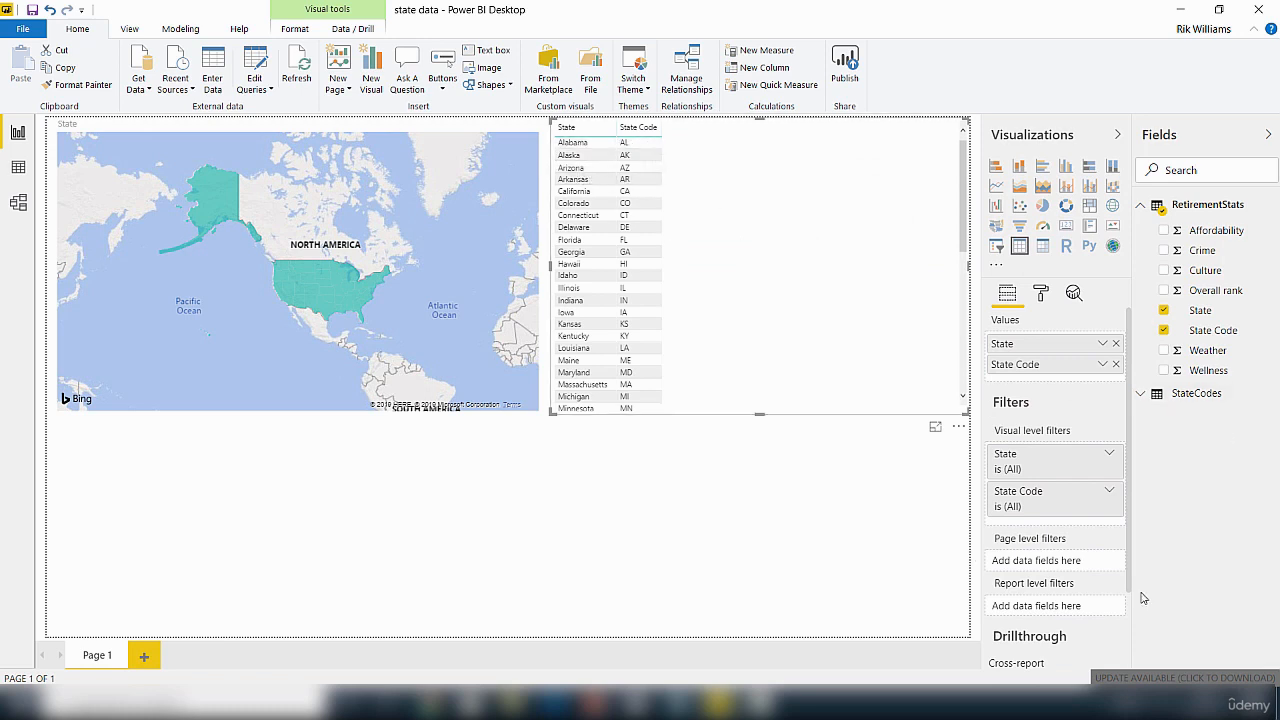
mouse_move(1212, 600)
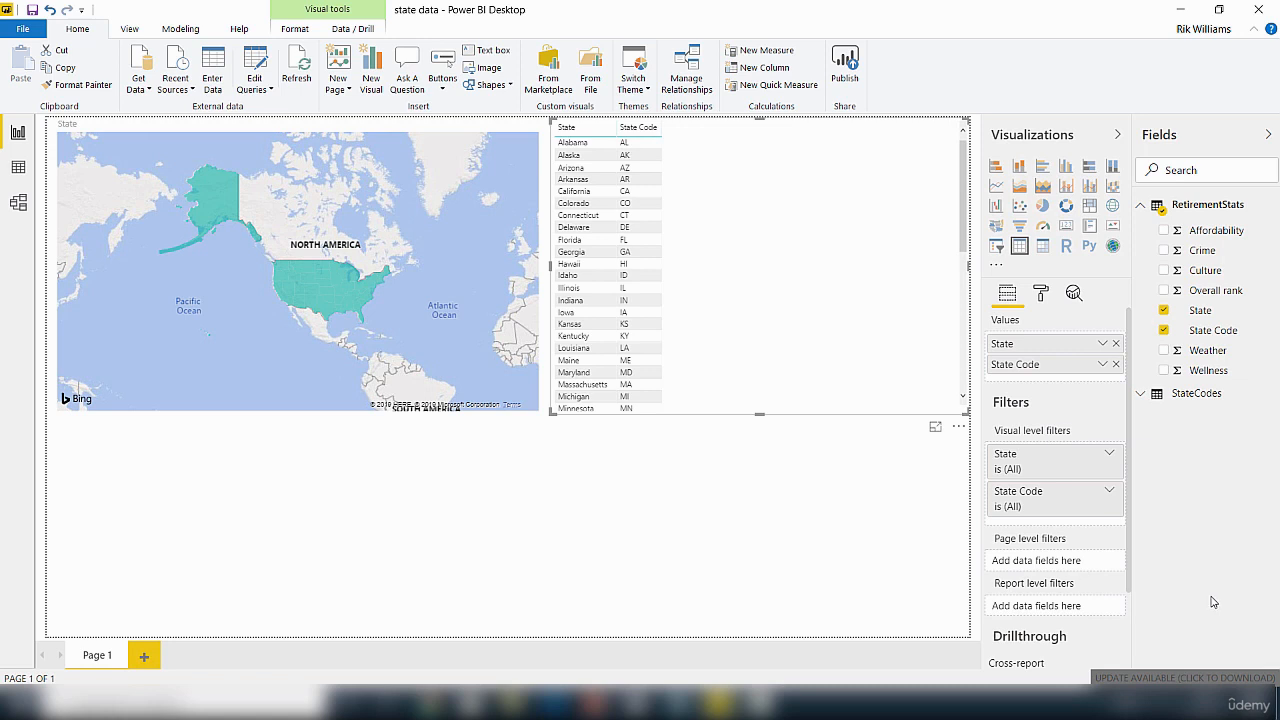
mouse_move(752, 618)
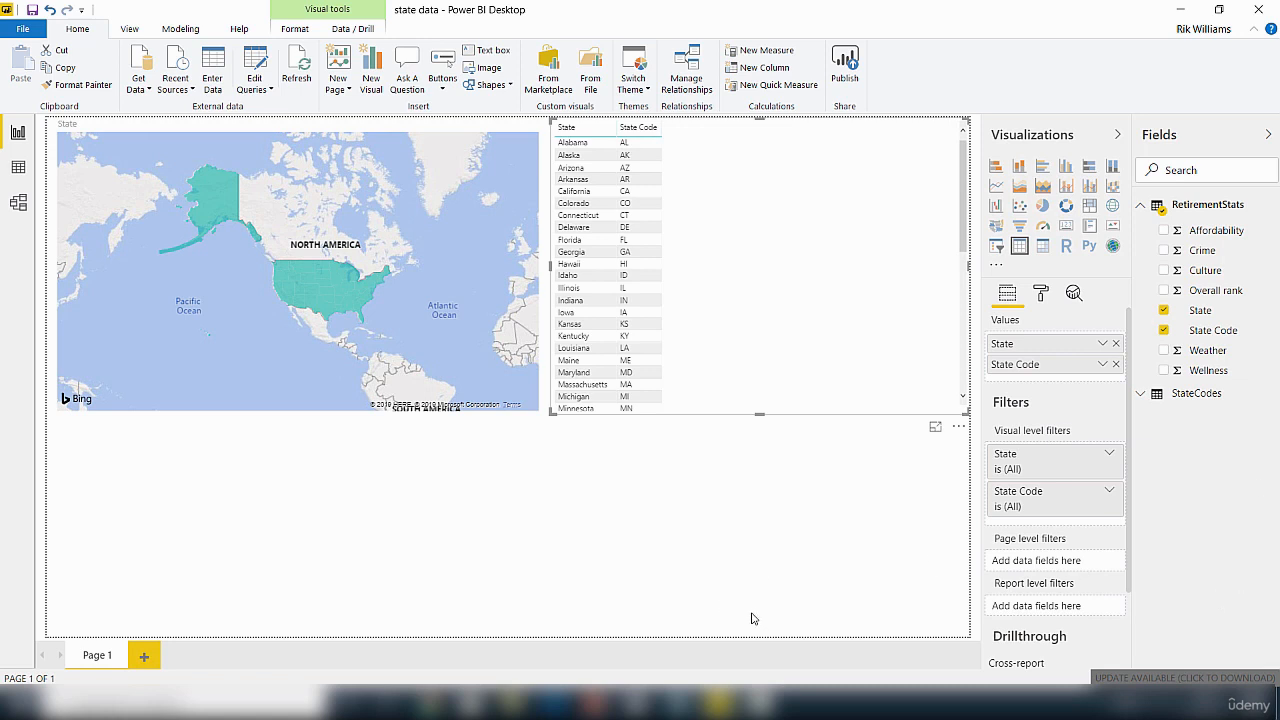
mouse_move(1244, 614)
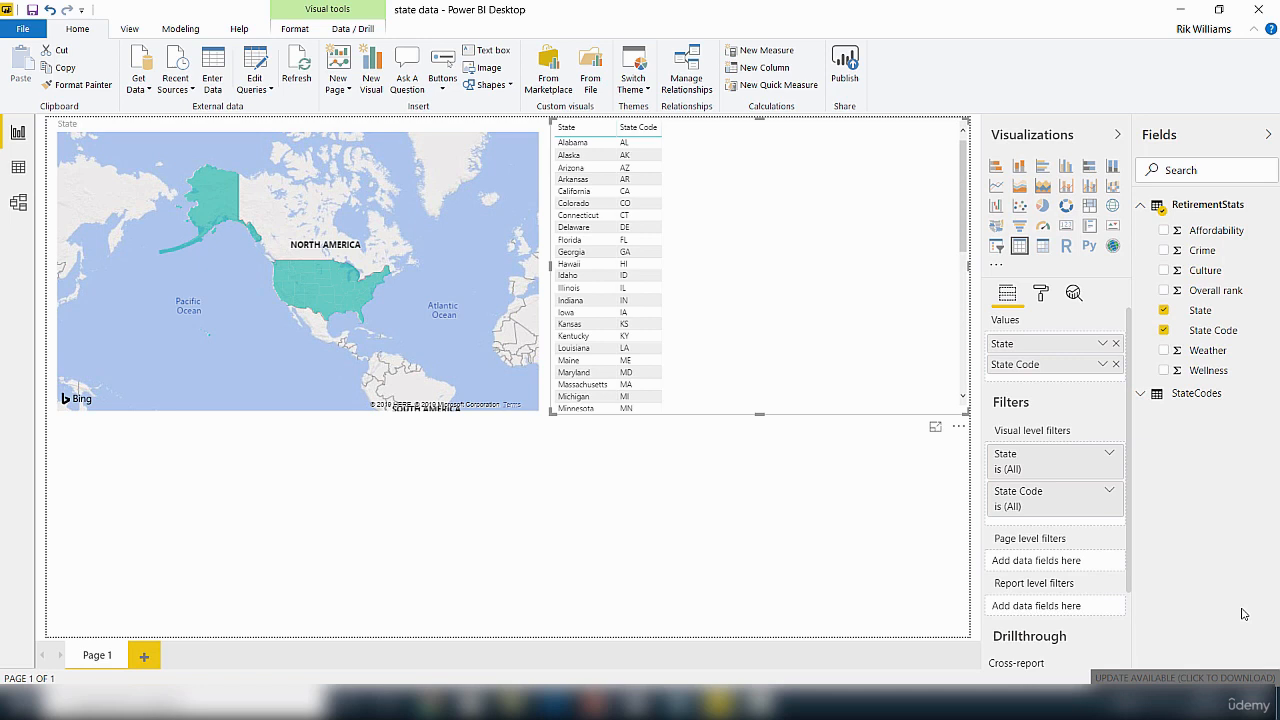
mouse_move(780, 544)
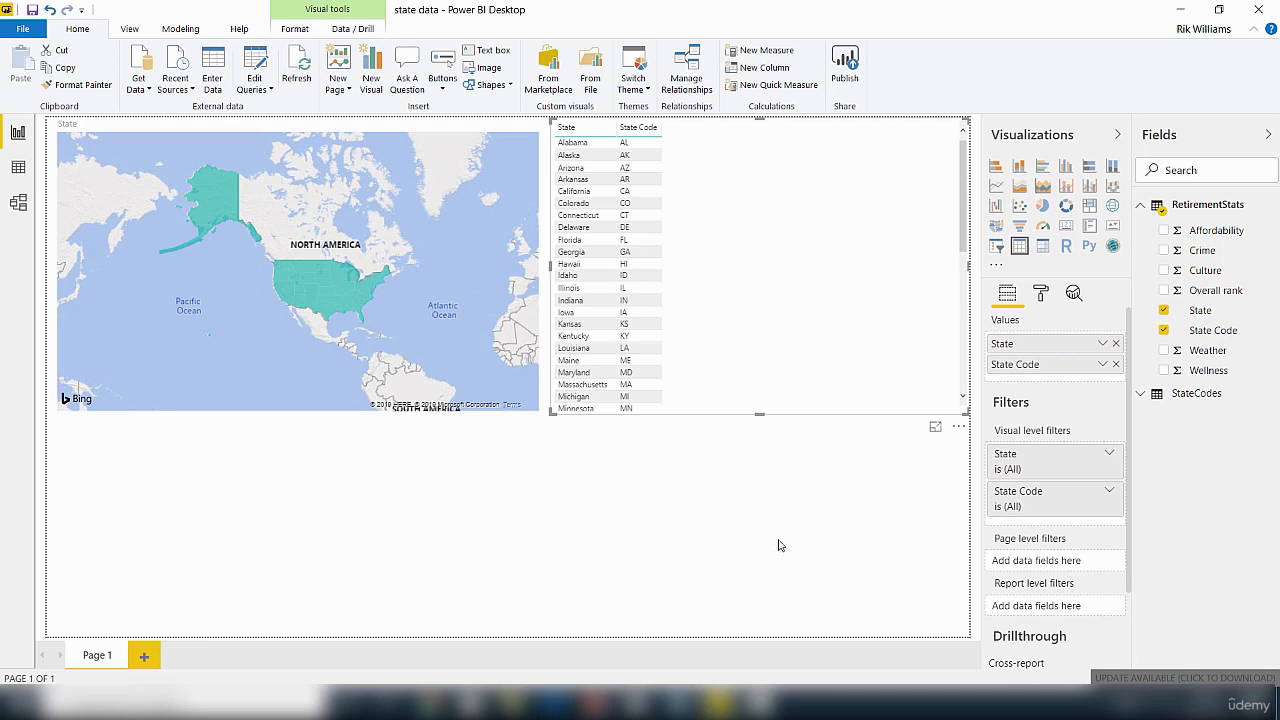
mouse_move(1236, 564)
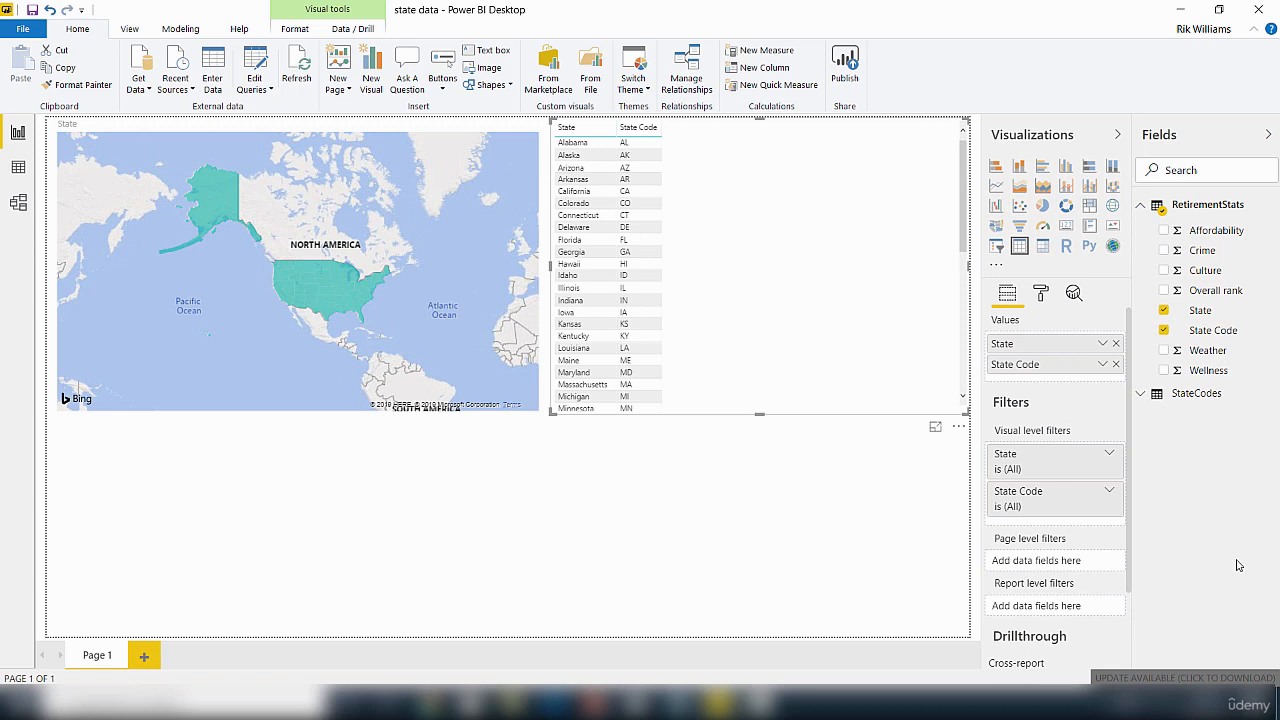
mouse_move(588, 24)
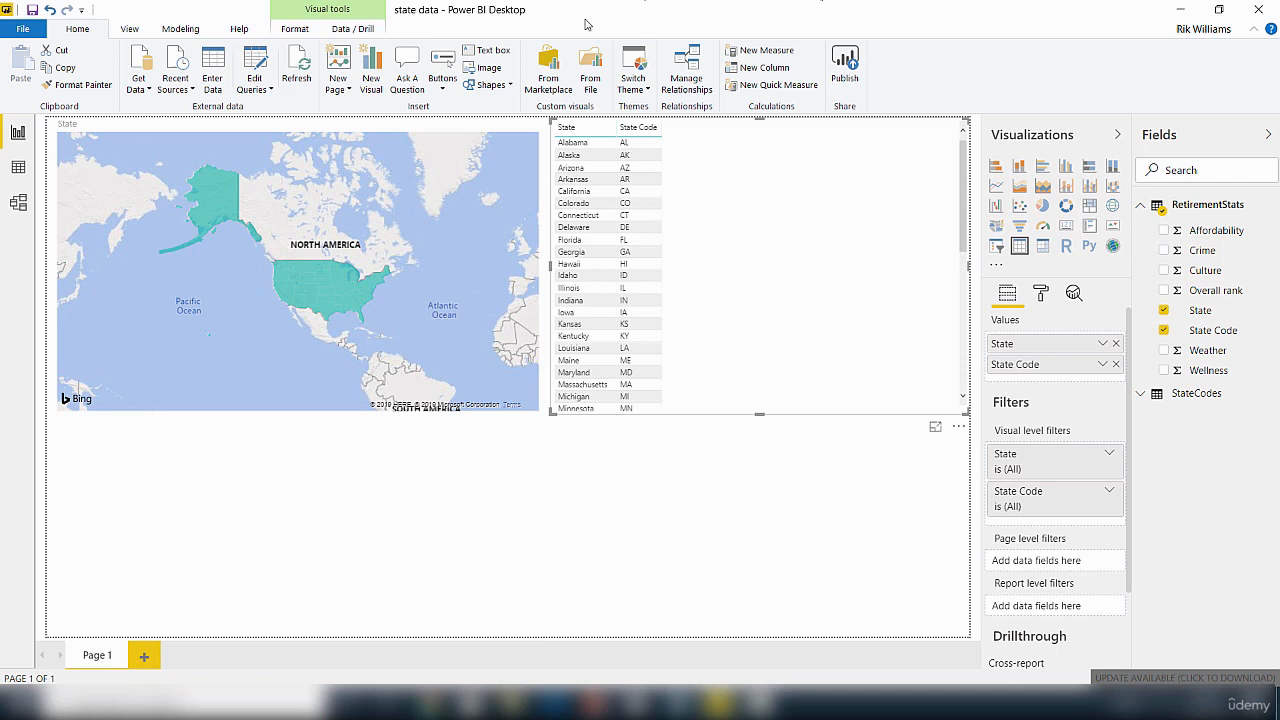
mouse_move(858, 392)
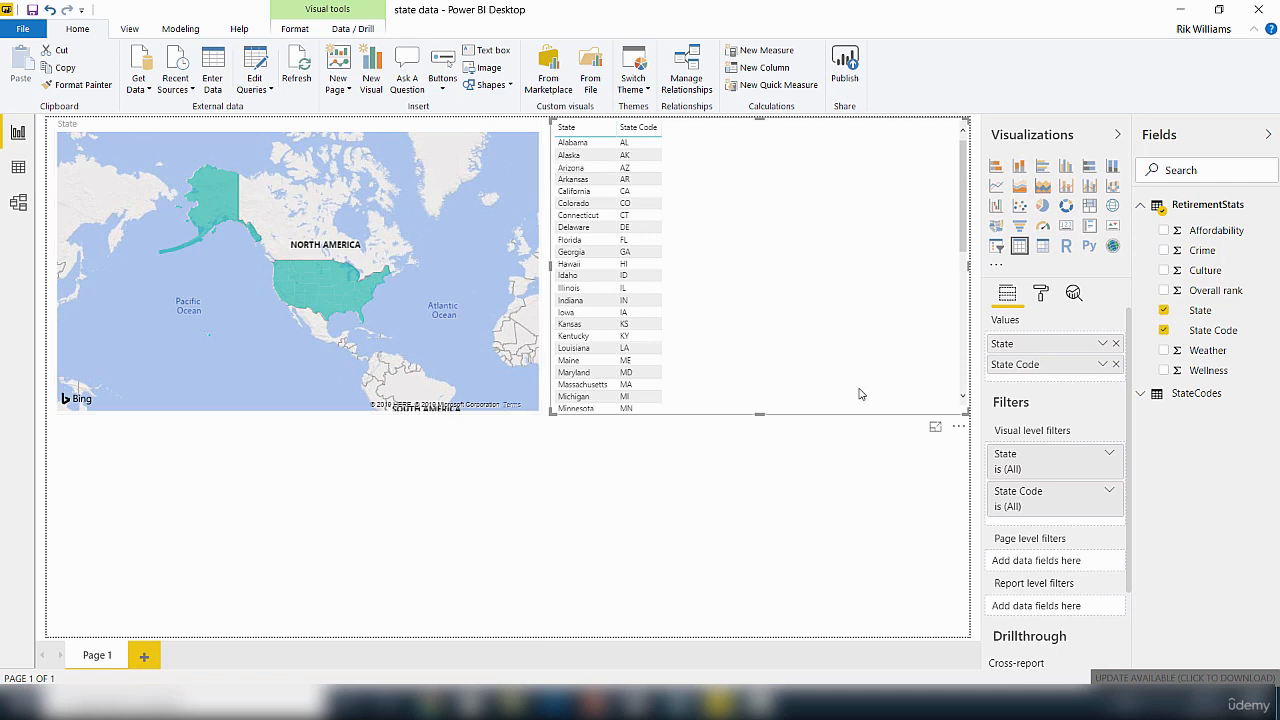
mouse_move(300, 100)
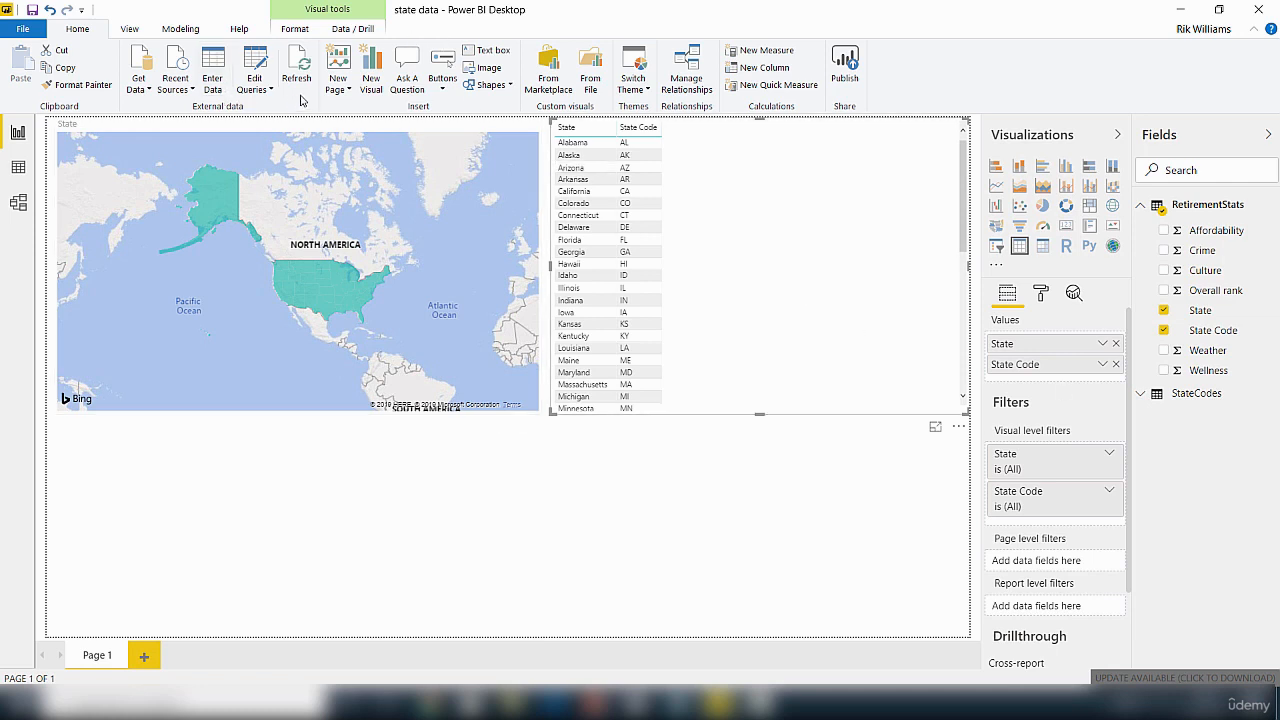
mouse_move(338, 64)
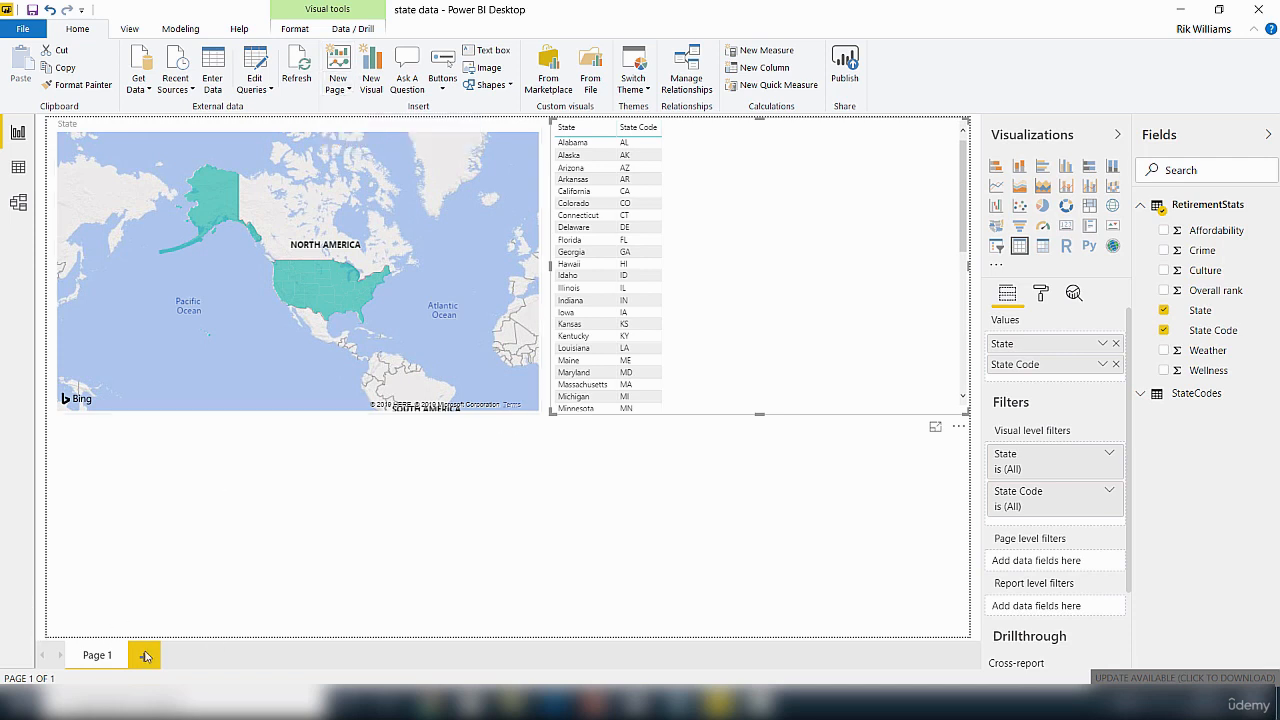
Add a blank Page 2 to the report using the + button beside the page tabs.
click(144, 656)
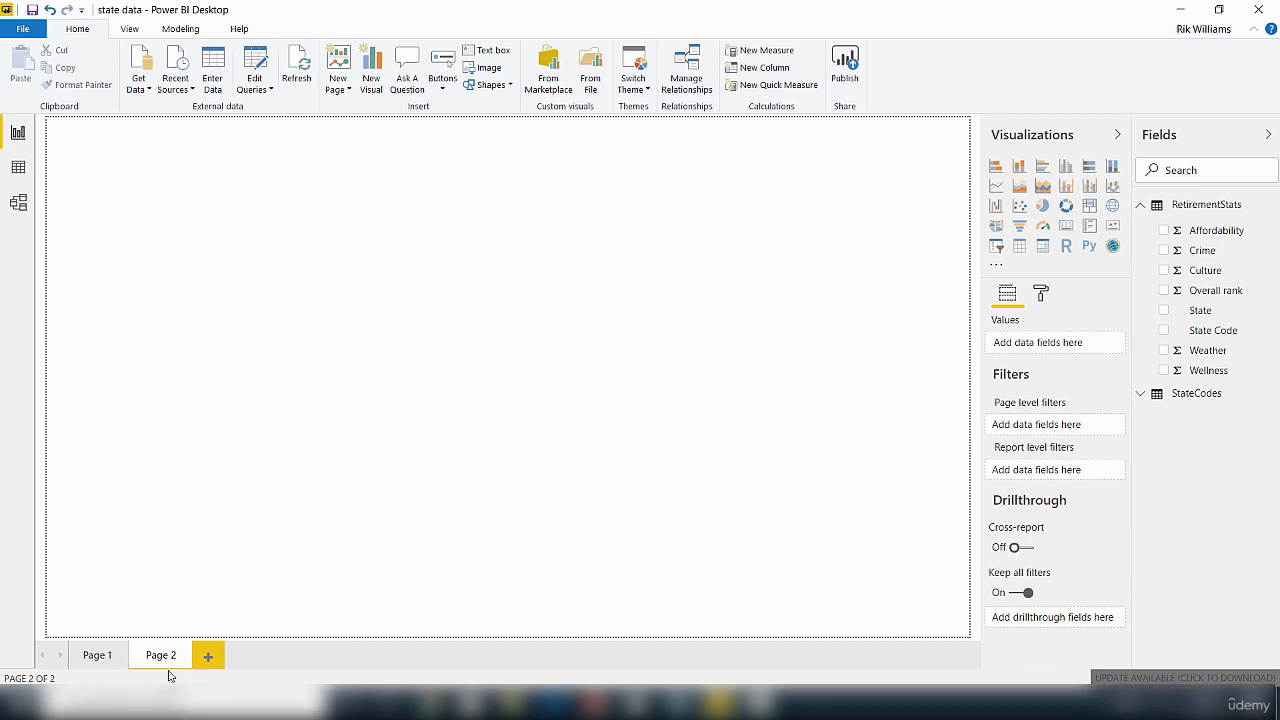
double_click(160, 656)
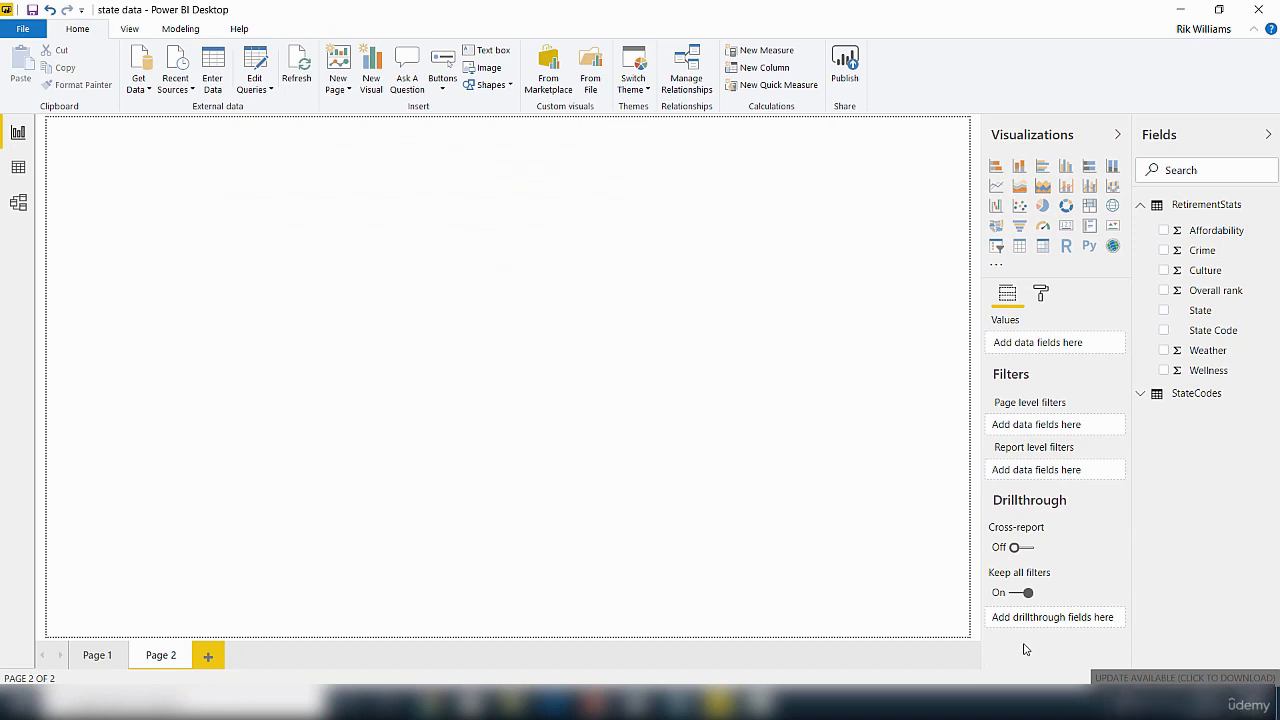
mouse_move(1080, 564)
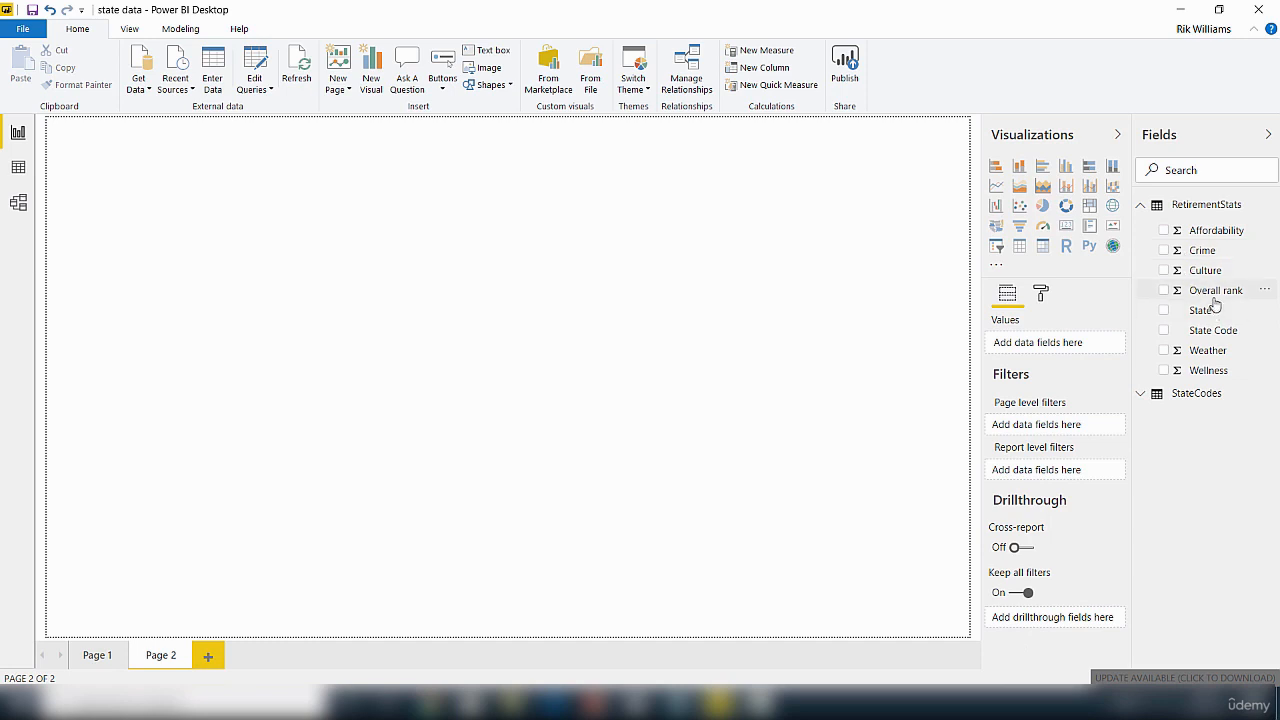
mouse_move(1212, 250)
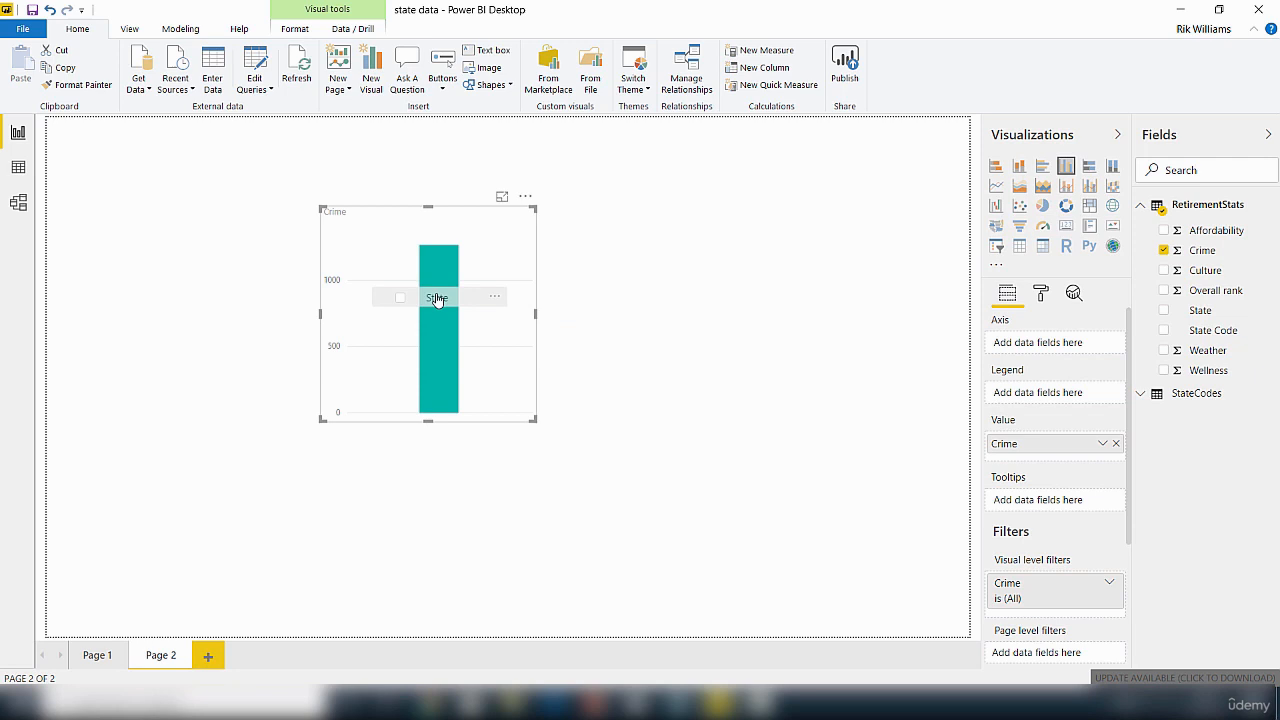
Put State on the axis and add Overall rank alongside Crime in the clustered column chart.
click(1164, 310)
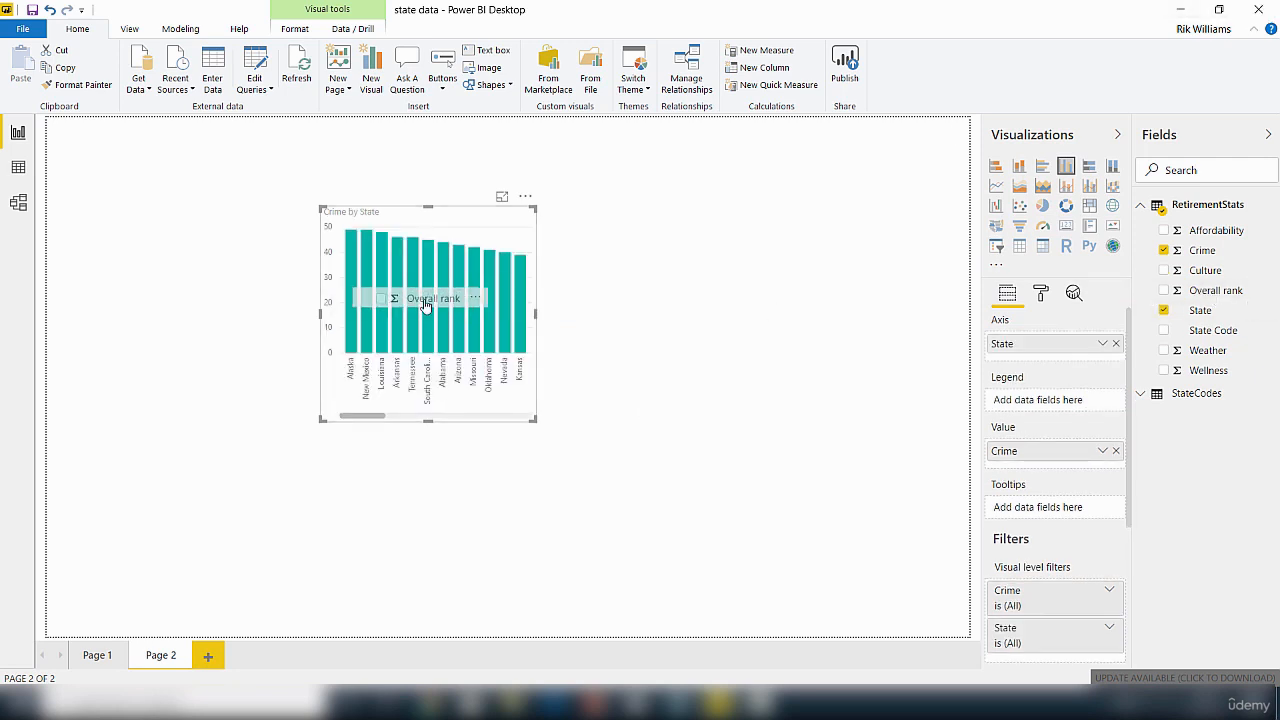
click(1164, 290)
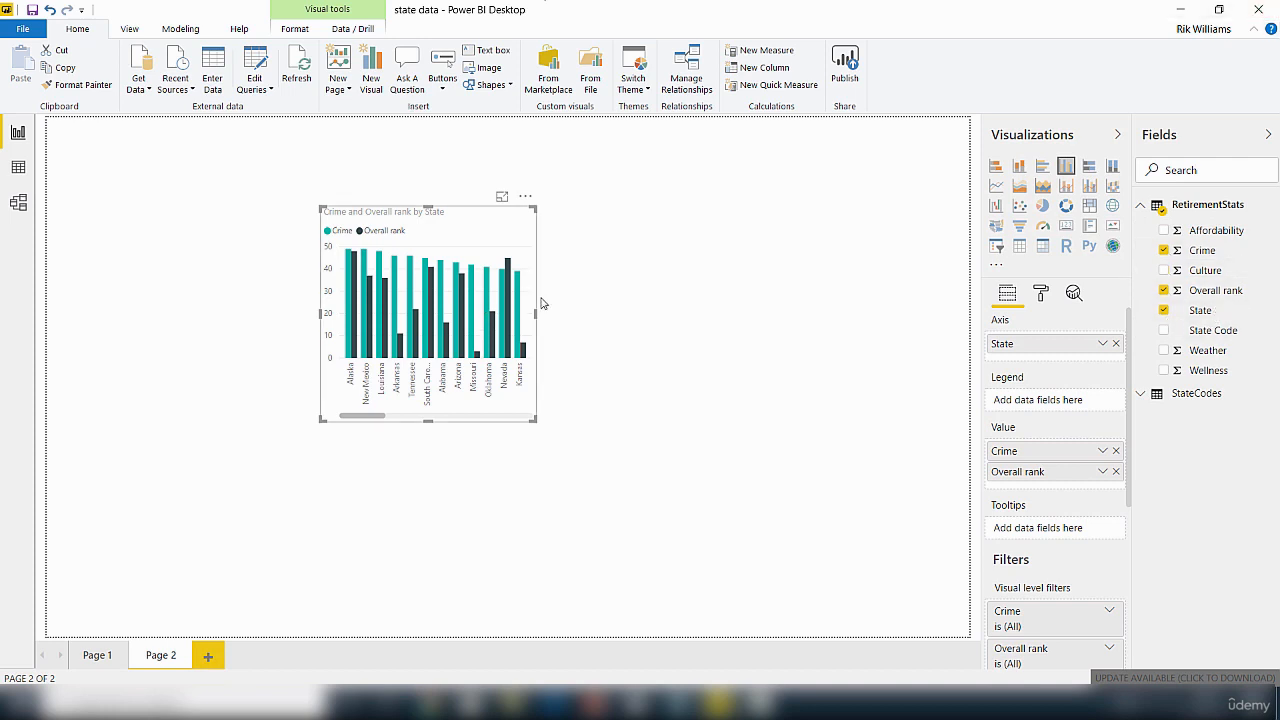
mouse_move(544, 324)
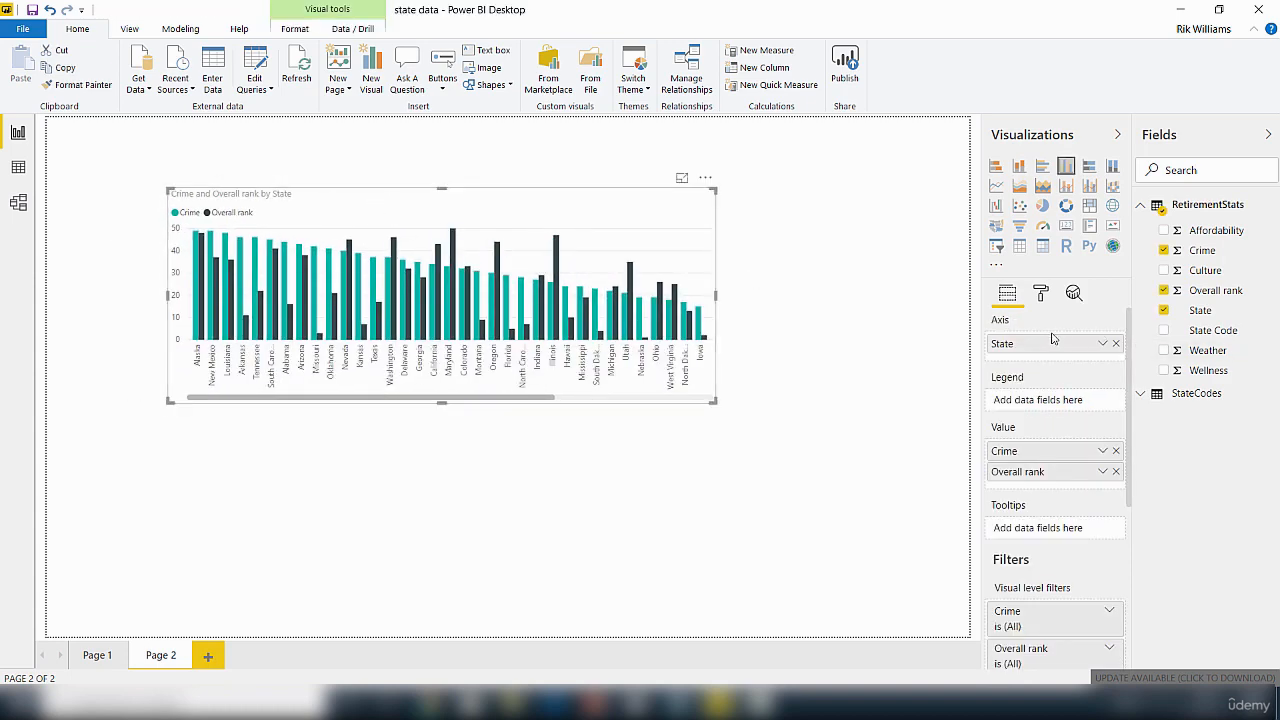
mouse_move(460, 452)
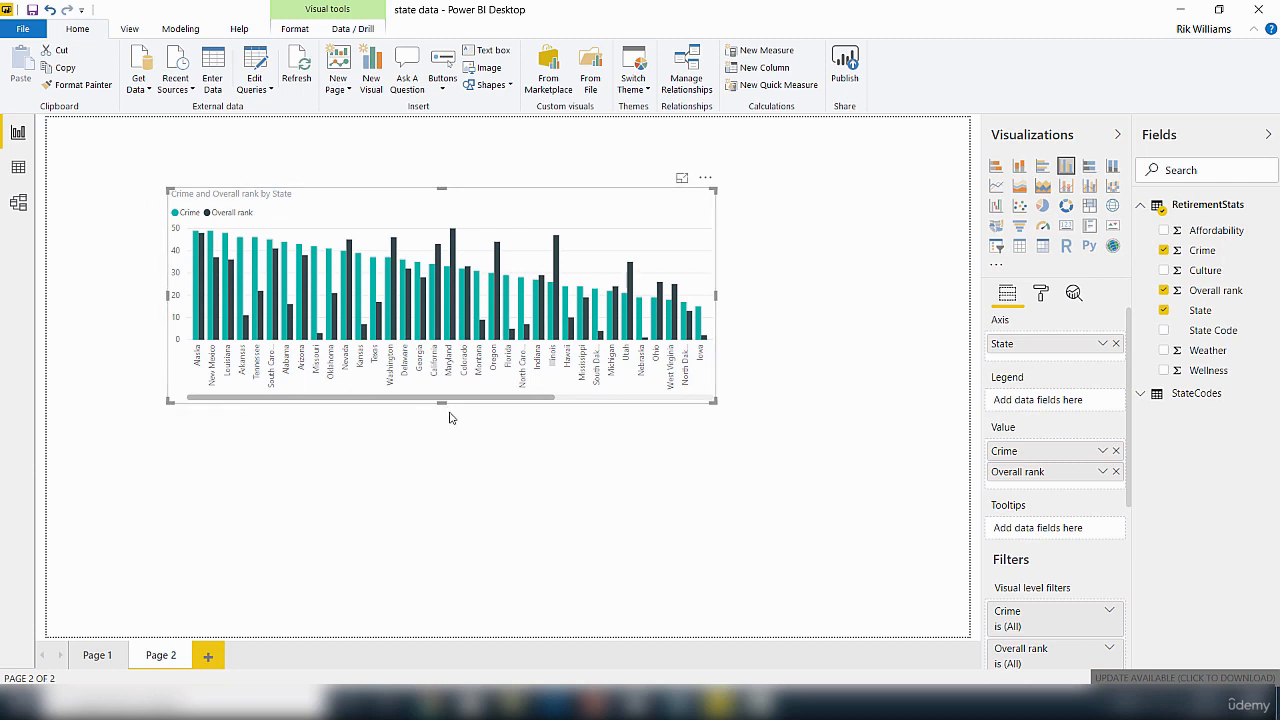
mouse_move(184, 230)
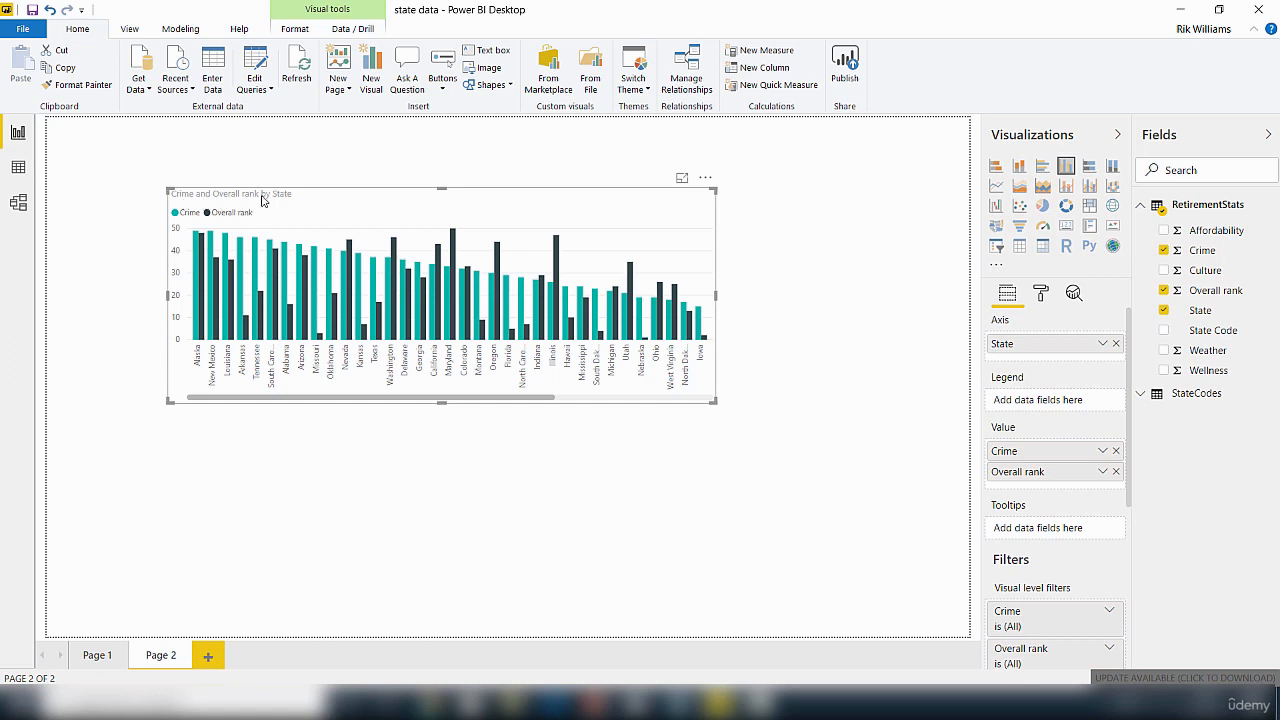
mouse_move(176, 220)
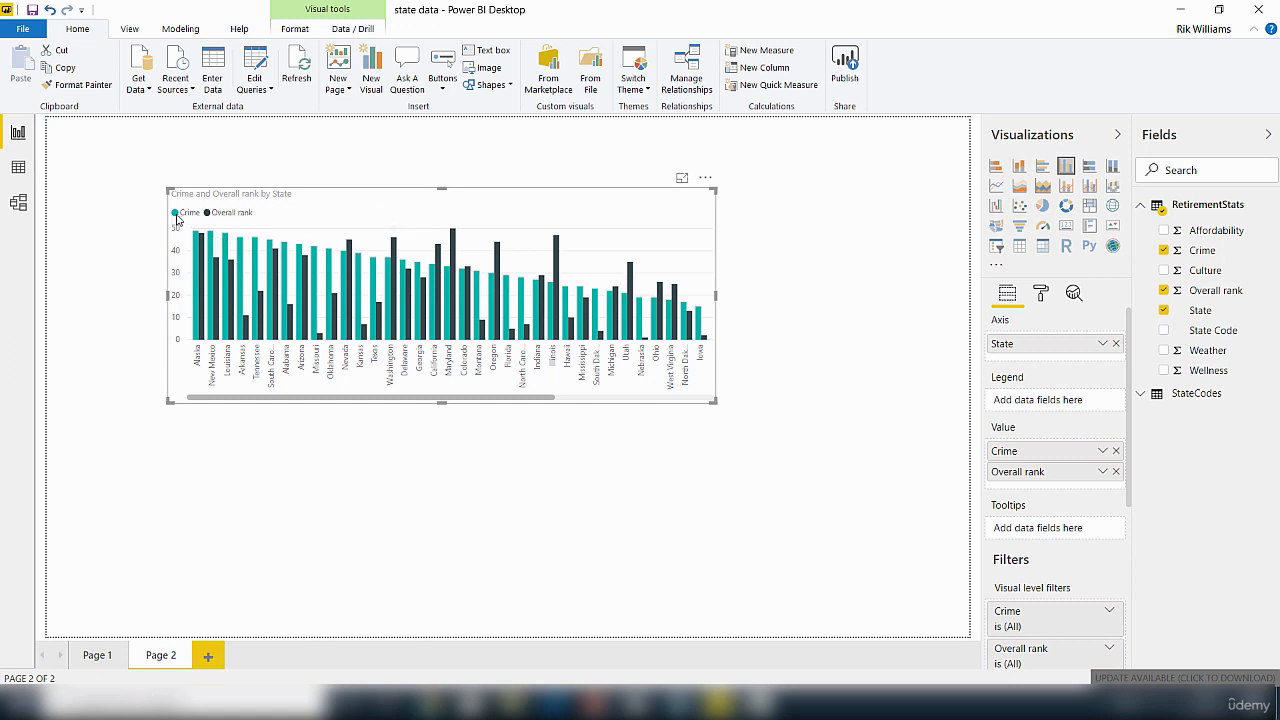
mouse_move(188, 212)
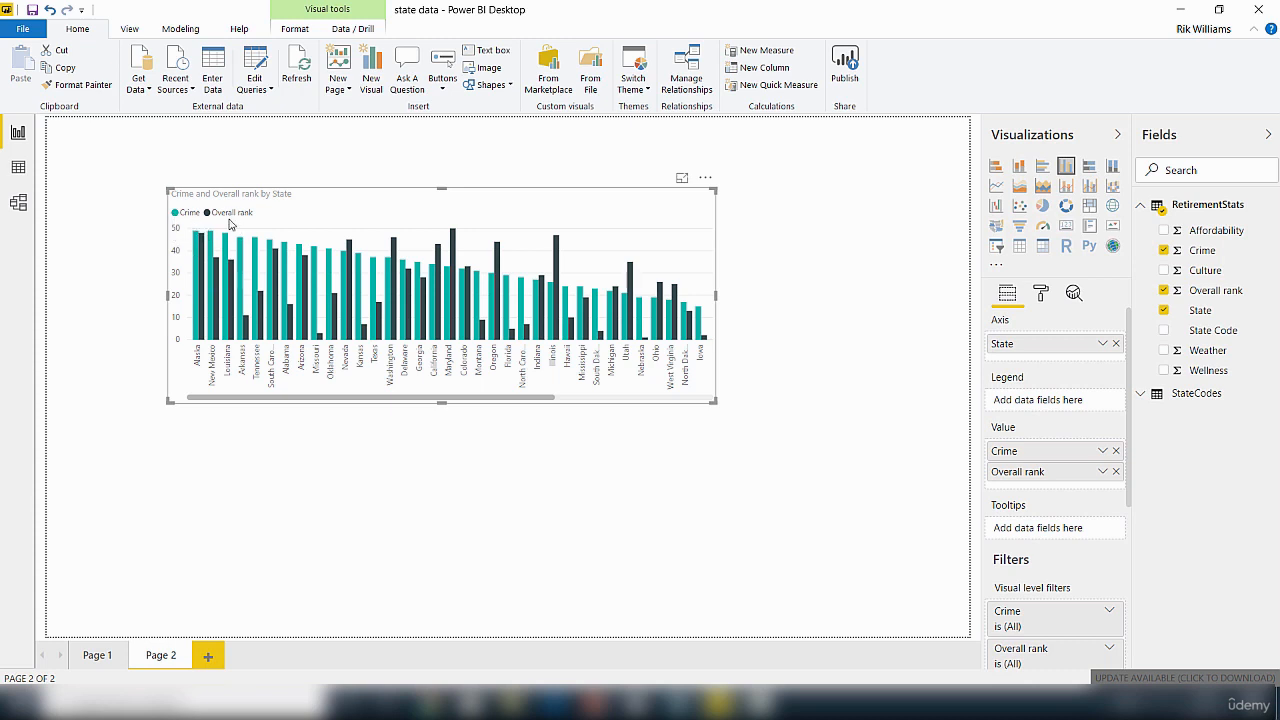
mouse_move(208, 212)
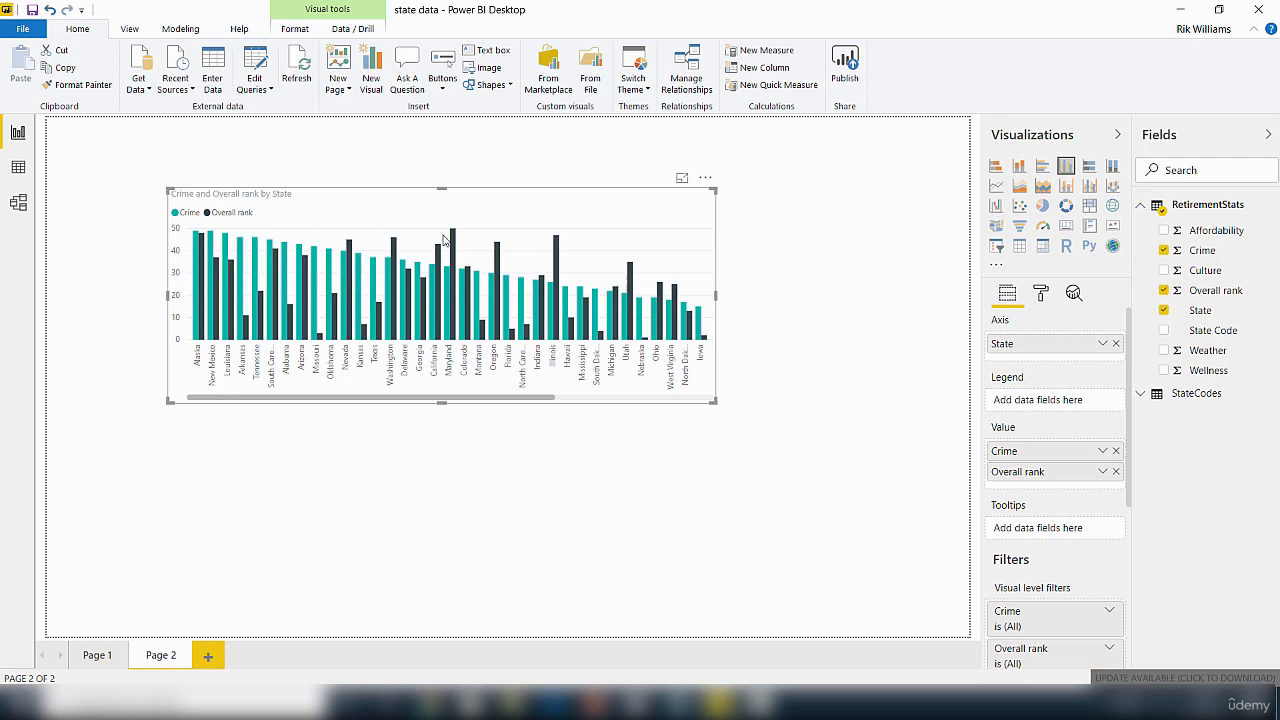
mouse_move(452, 236)
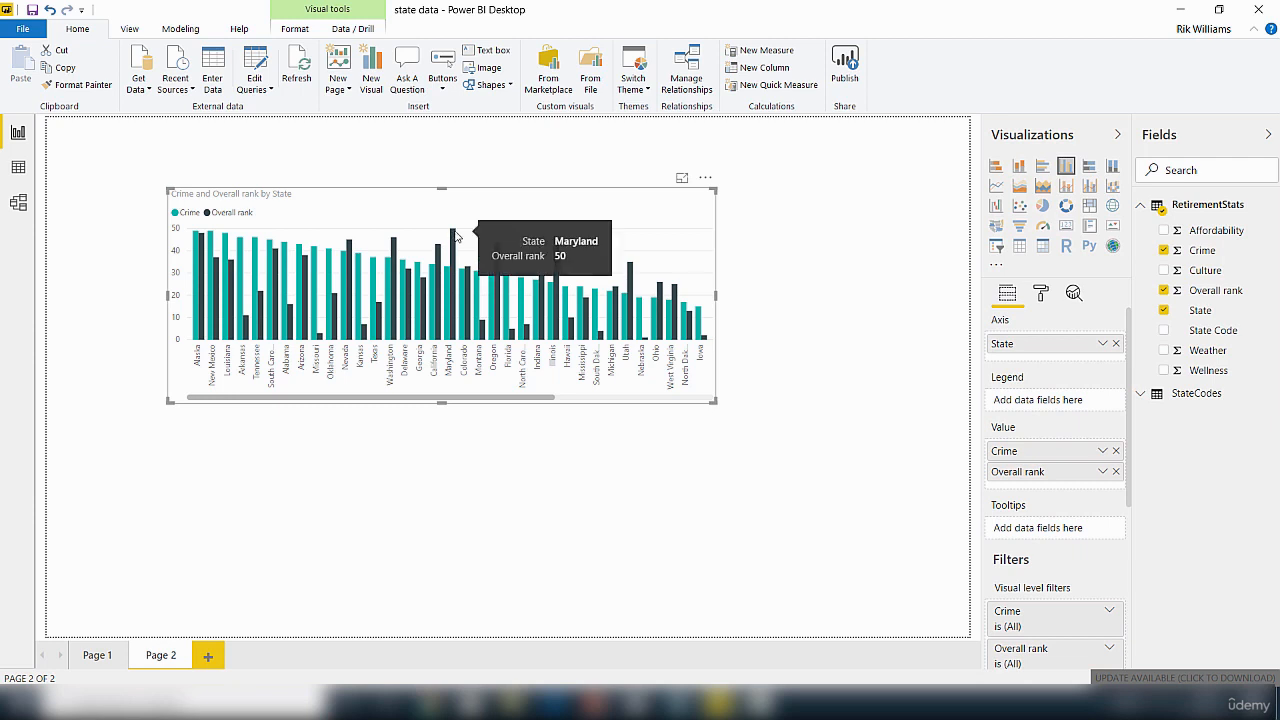
mouse_move(436, 396)
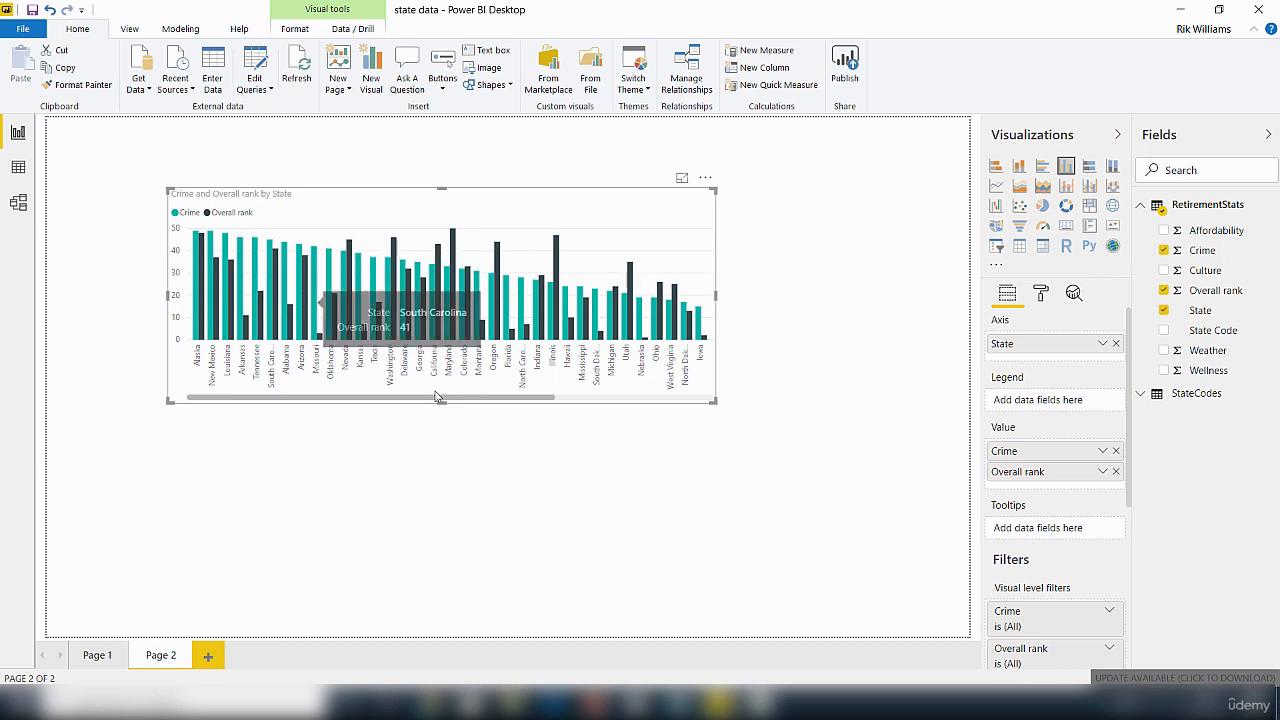
mouse_move(932, 282)
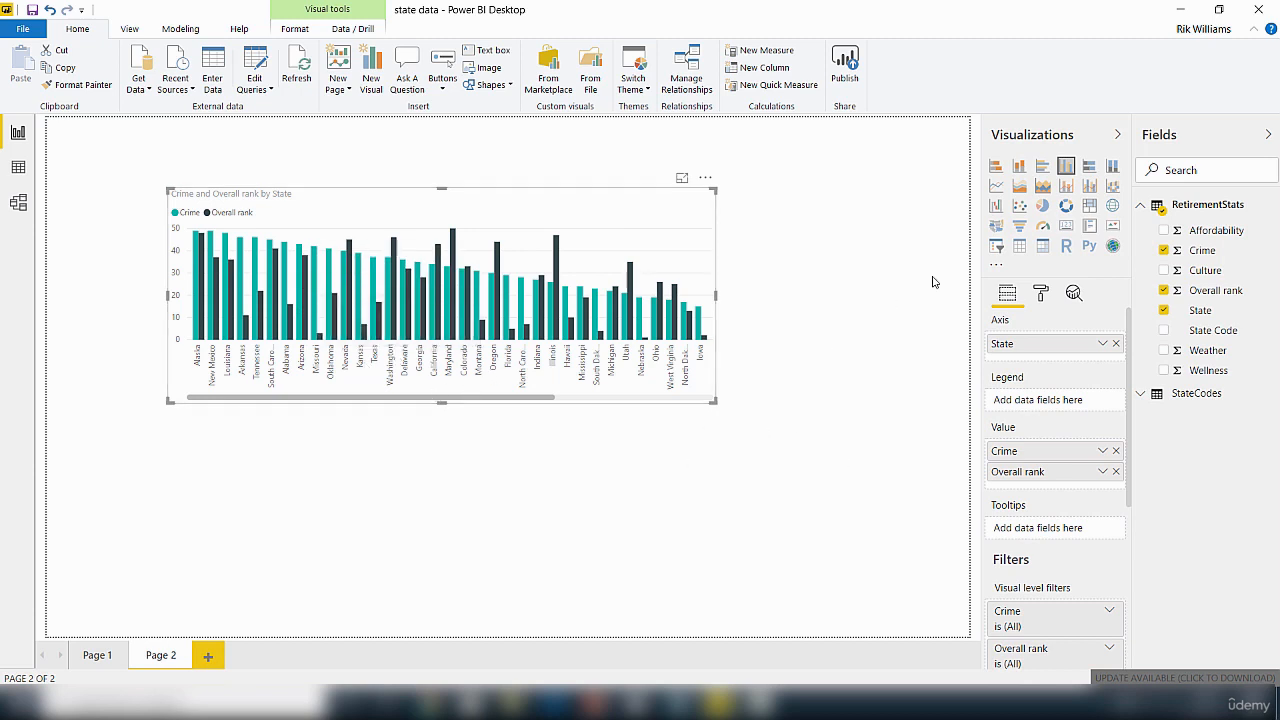
mouse_move(732, 380)
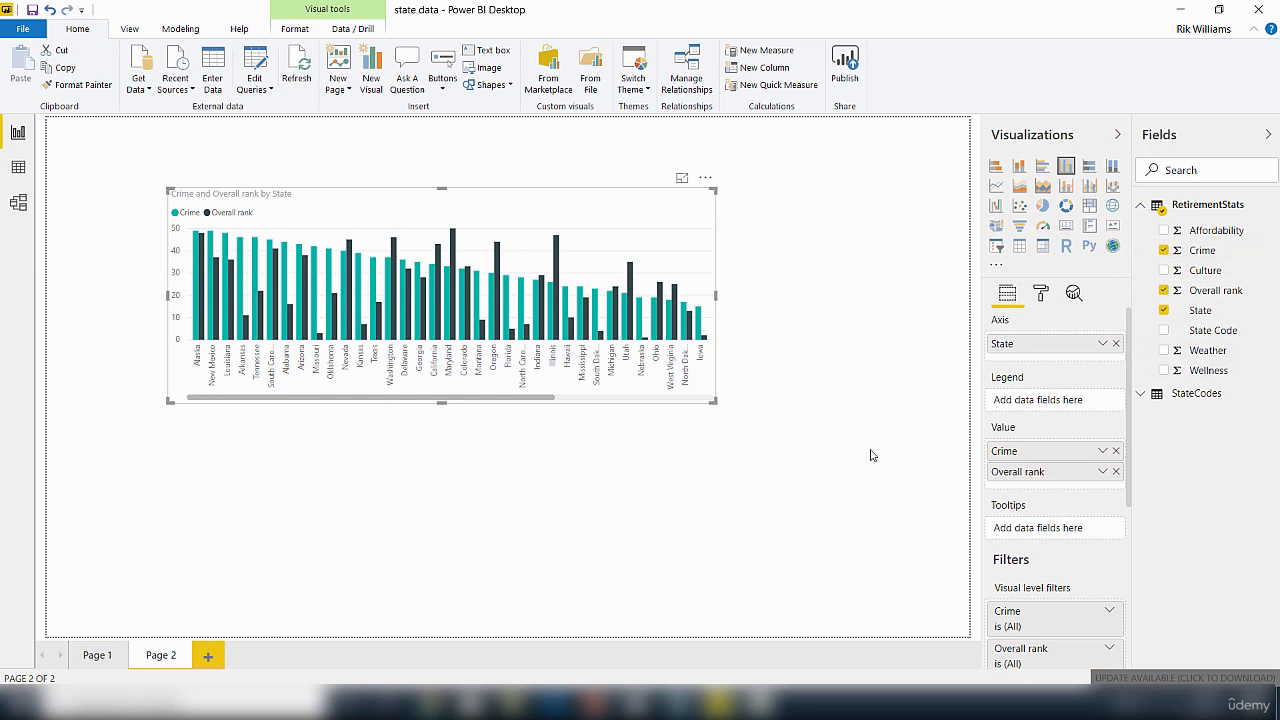
mouse_move(852, 648)
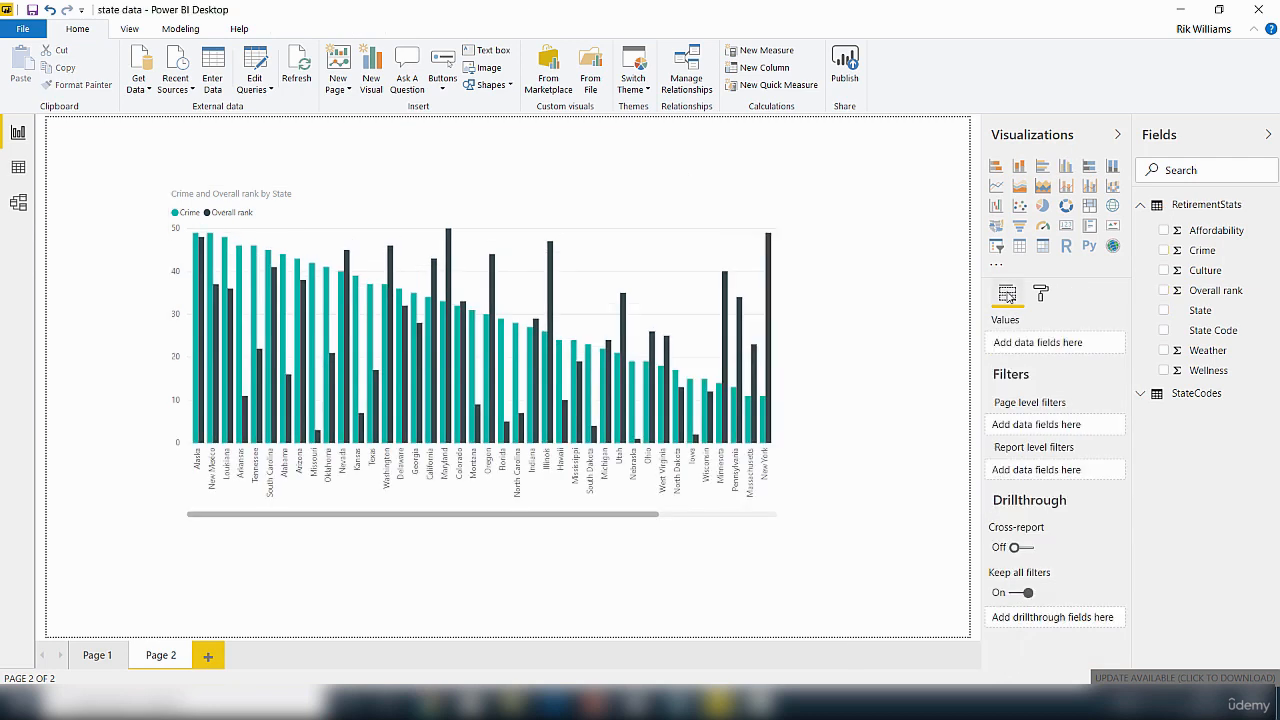
mouse_move(818, 202)
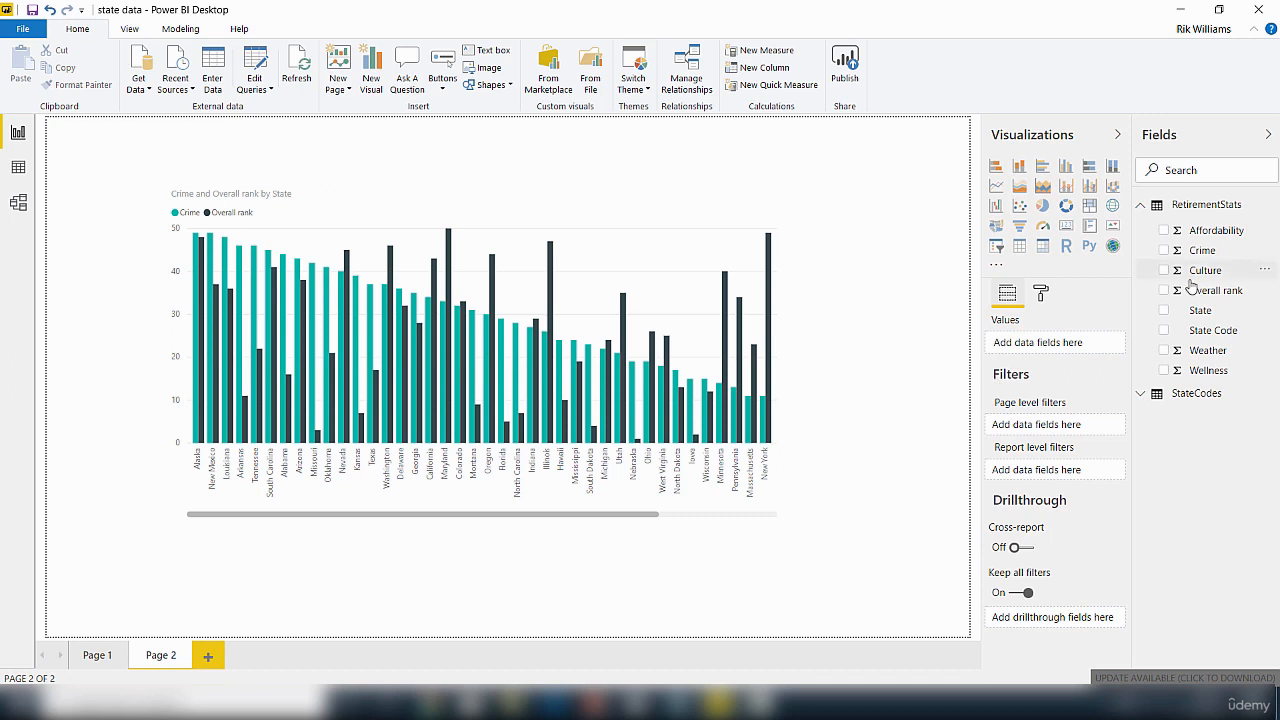
mouse_move(1034, 512)
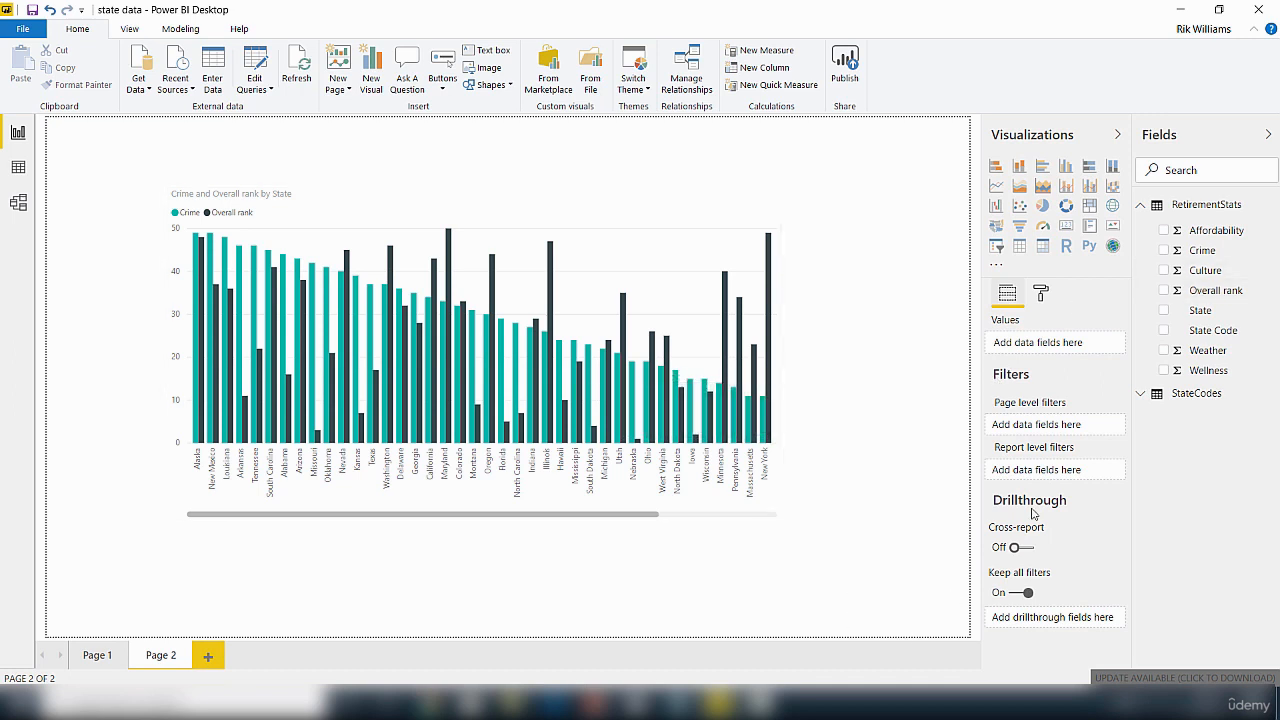